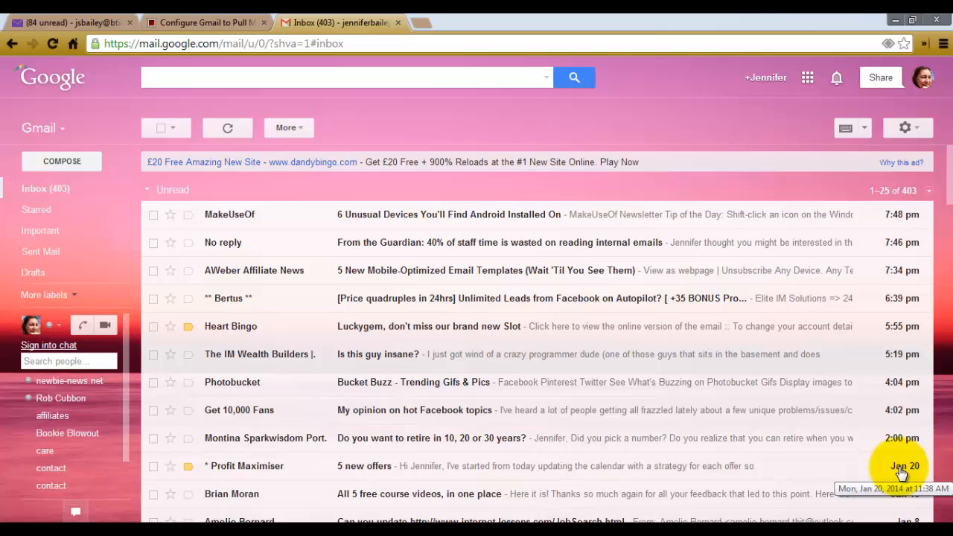
pyautogui.moveTo(926, 157)
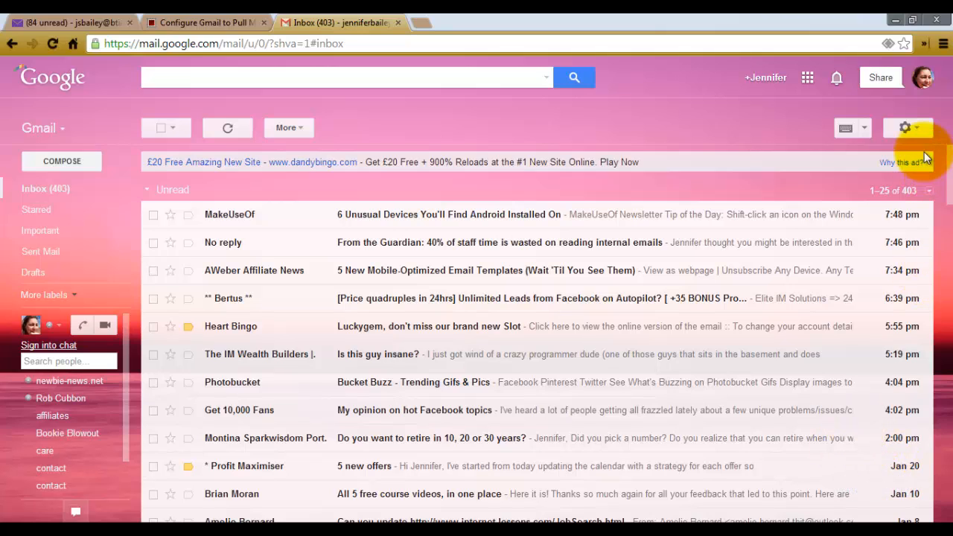
pyautogui.moveTo(904, 127)
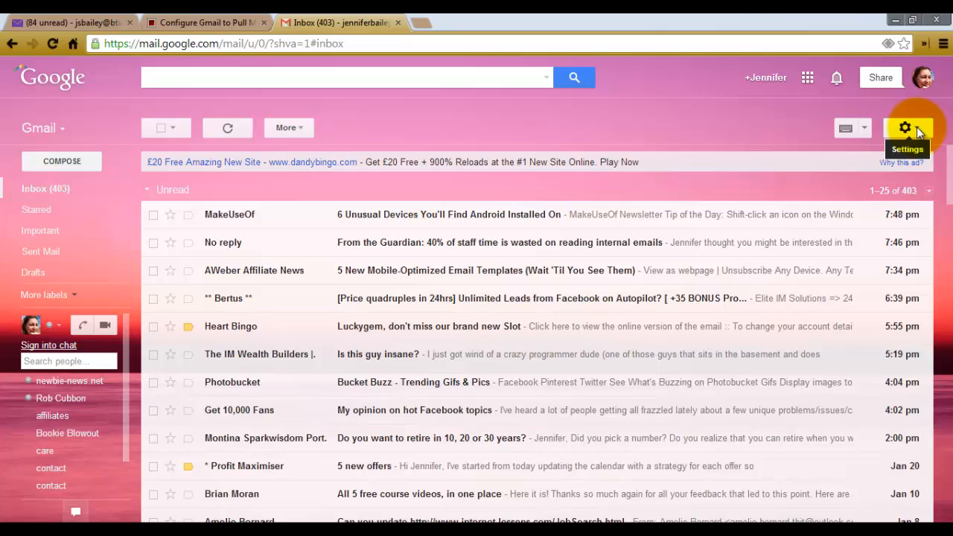
# Open Gmail settings from the gear menu on the Accounts and Import section.
pyautogui.click(905, 127)
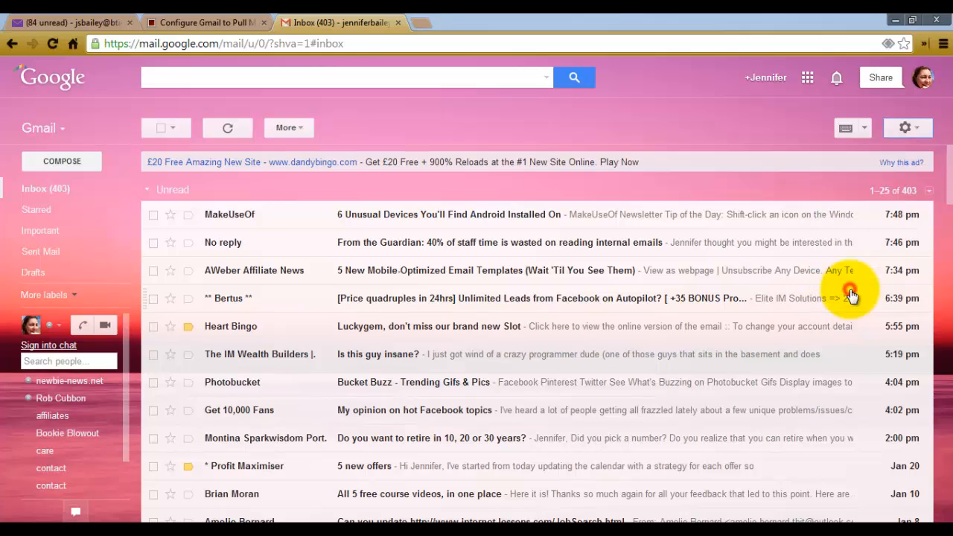
pyautogui.click(905, 128)
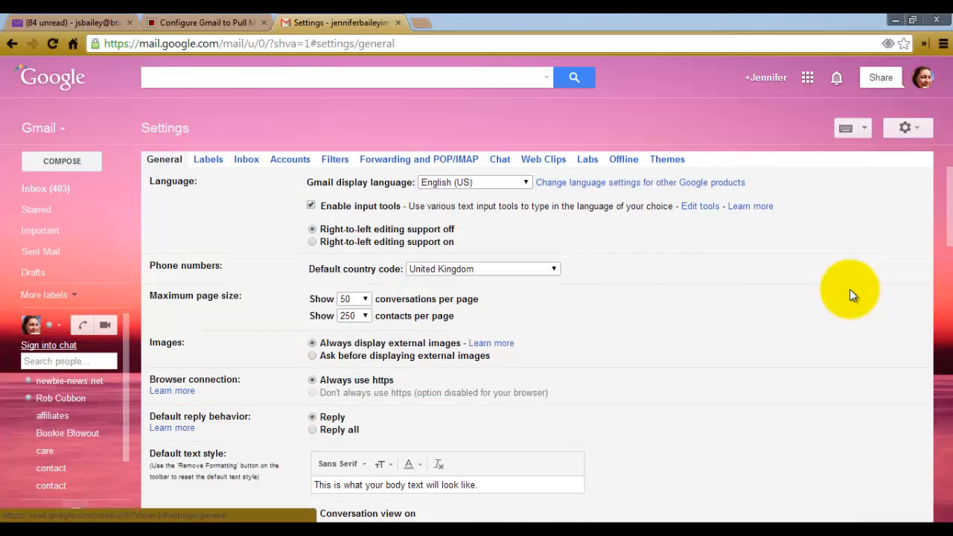
pyautogui.moveTo(398, 216)
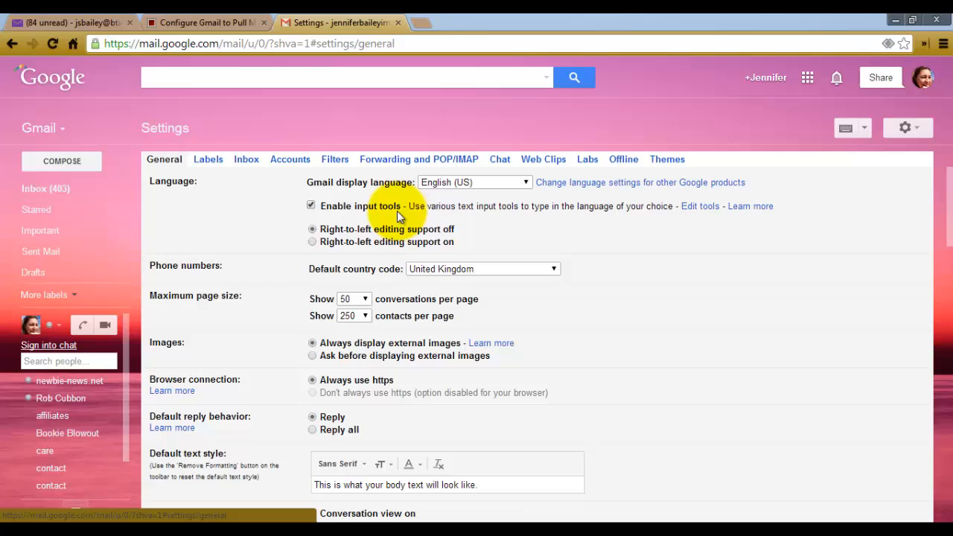
pyautogui.click(289, 158)
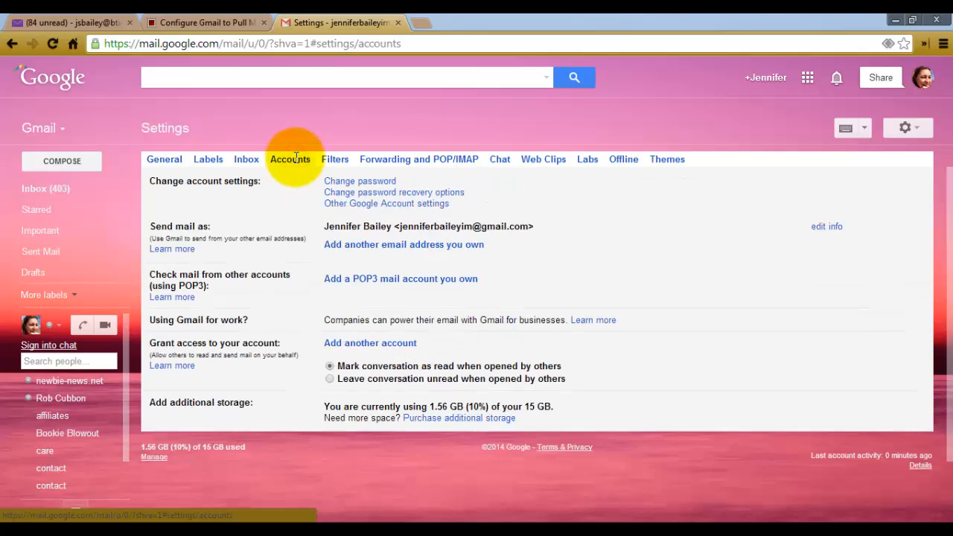
pyautogui.moveTo(400, 278)
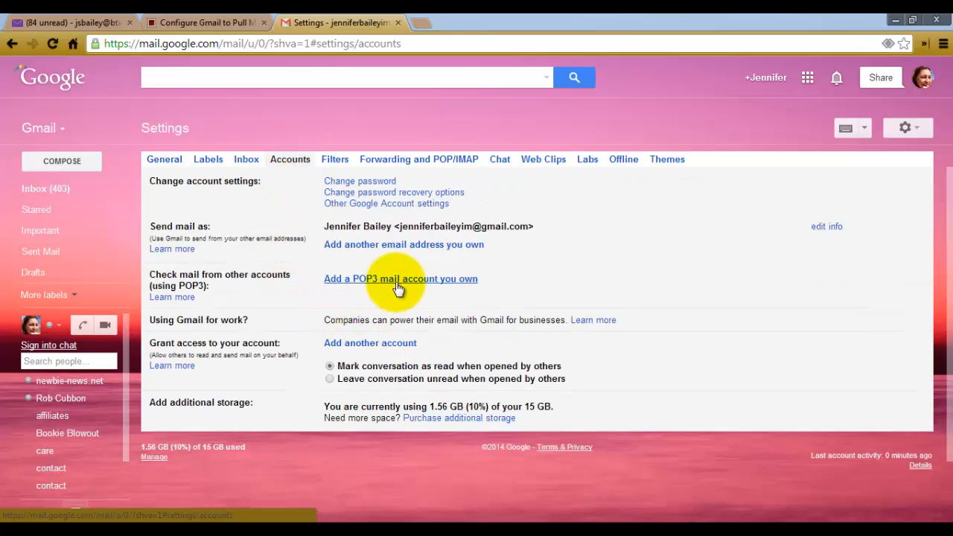
pyautogui.click(400, 278)
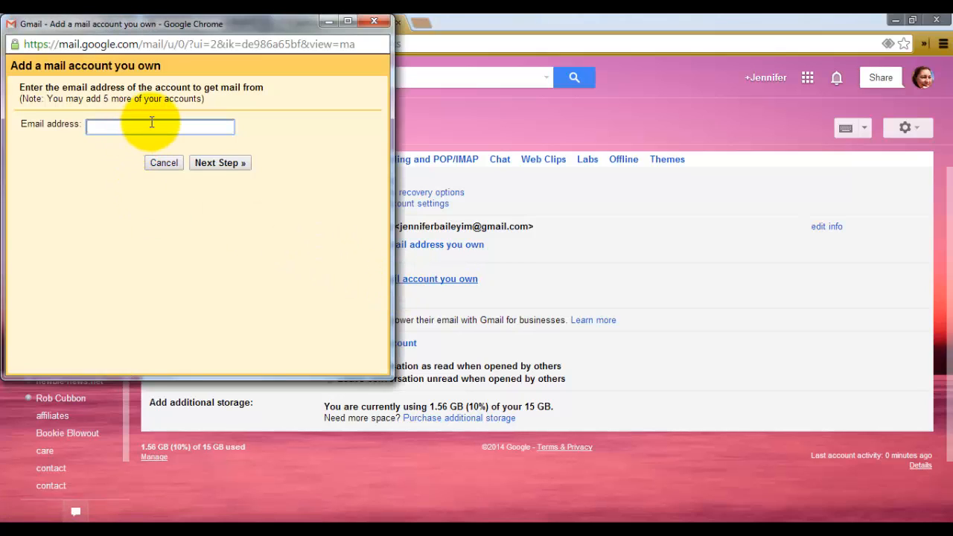
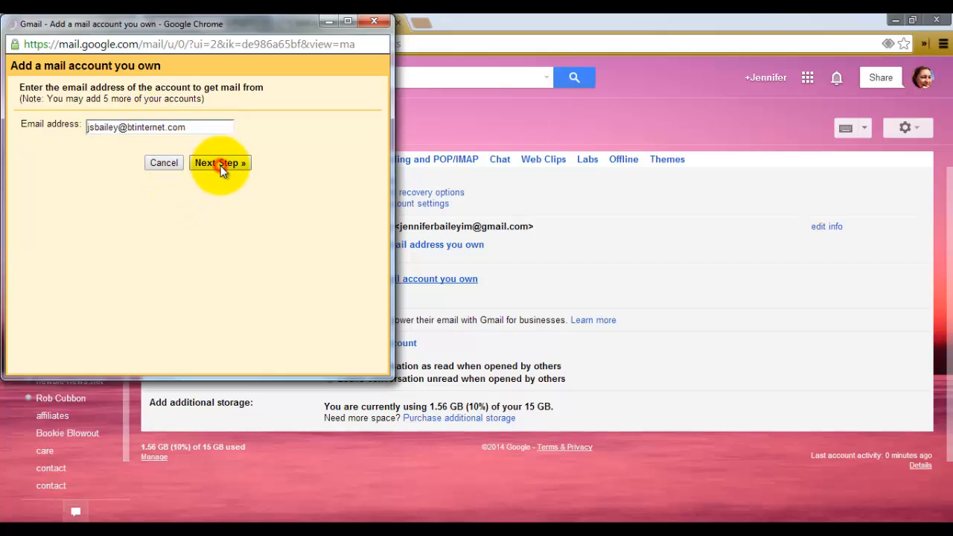
pyautogui.click(220, 162)
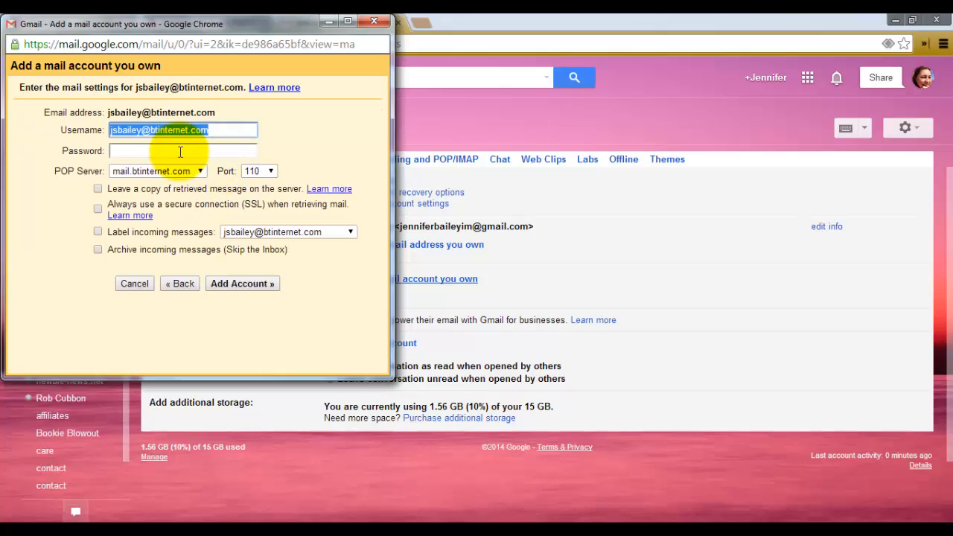
# Enter the password, leave copies on the server, label incoming messages, and add the account.
pyautogui.click(182, 150)
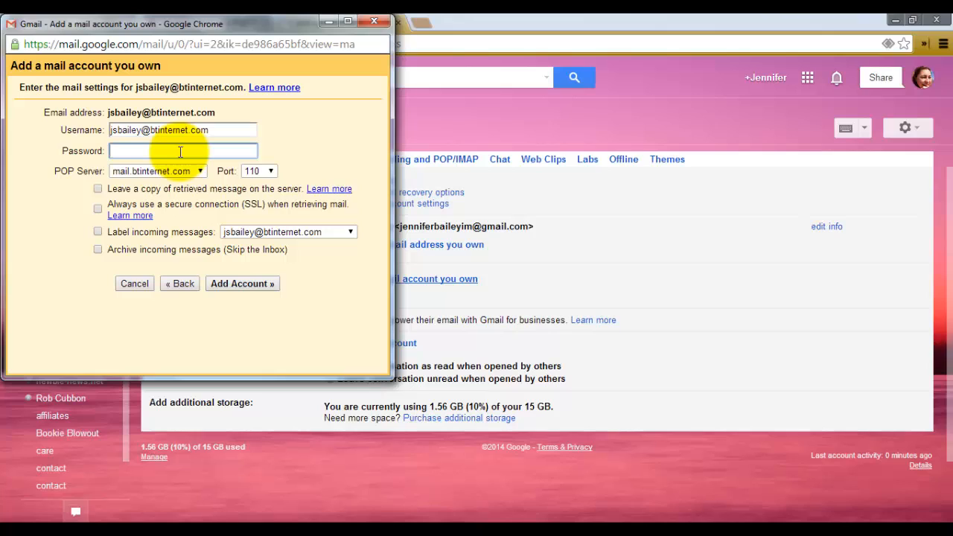
pyautogui.write('password')
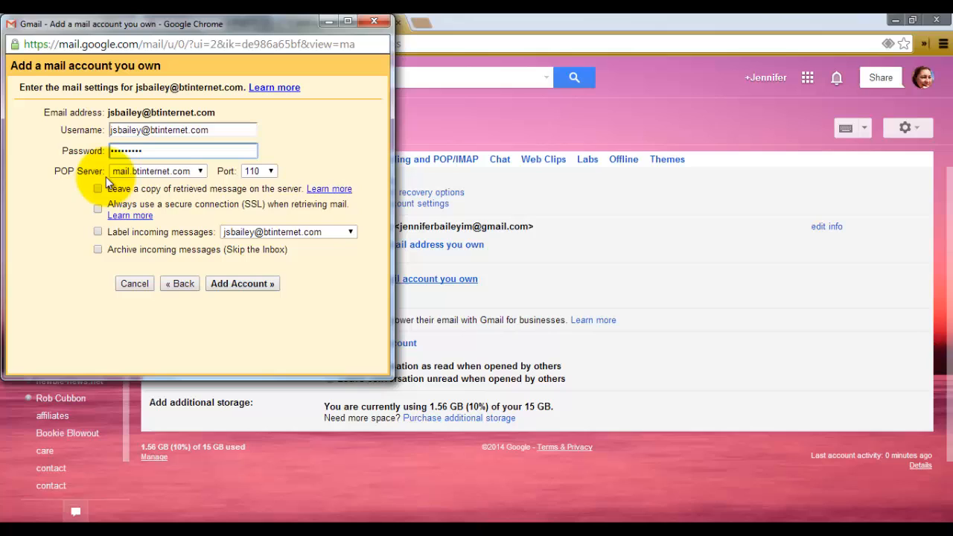
pyautogui.moveTo(249, 182)
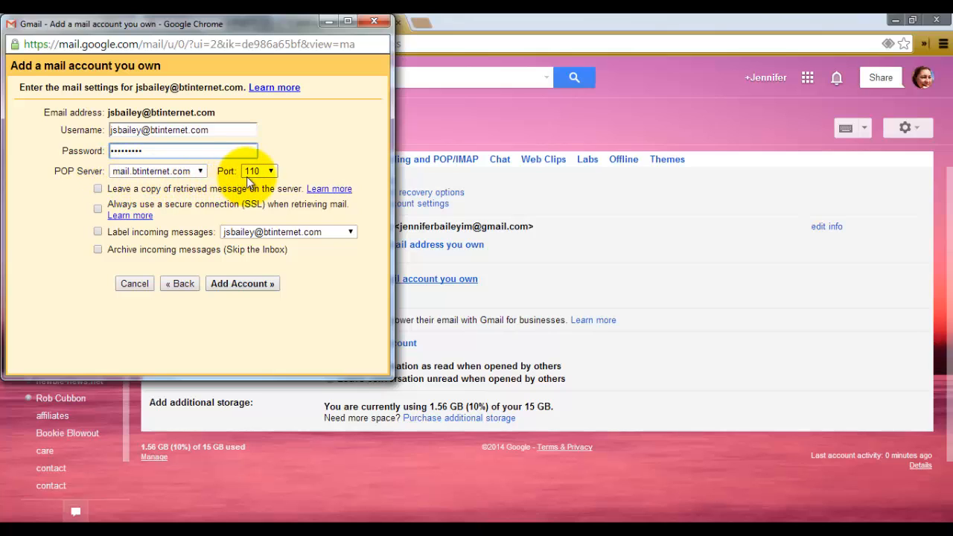
pyautogui.moveTo(216, 183)
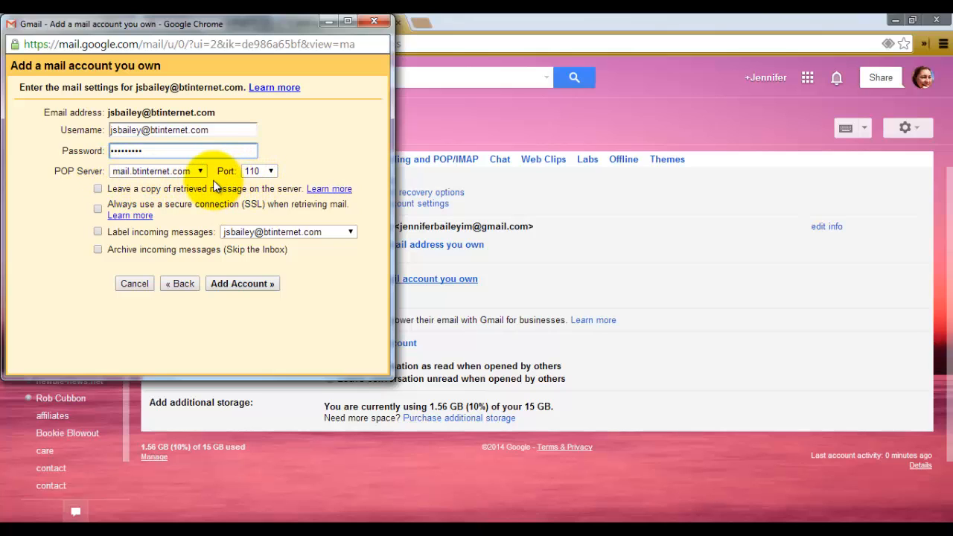
pyautogui.moveTo(79, 212)
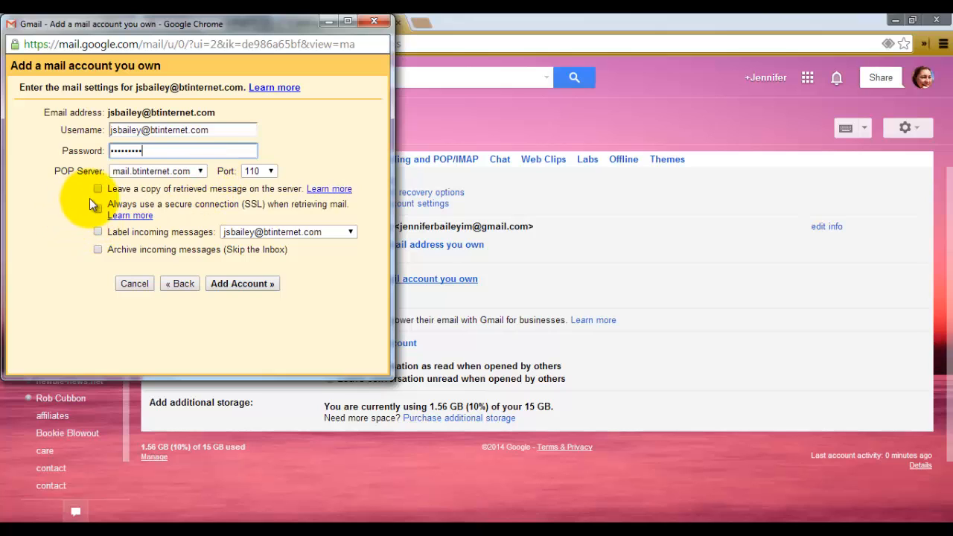
pyautogui.moveTo(127, 214)
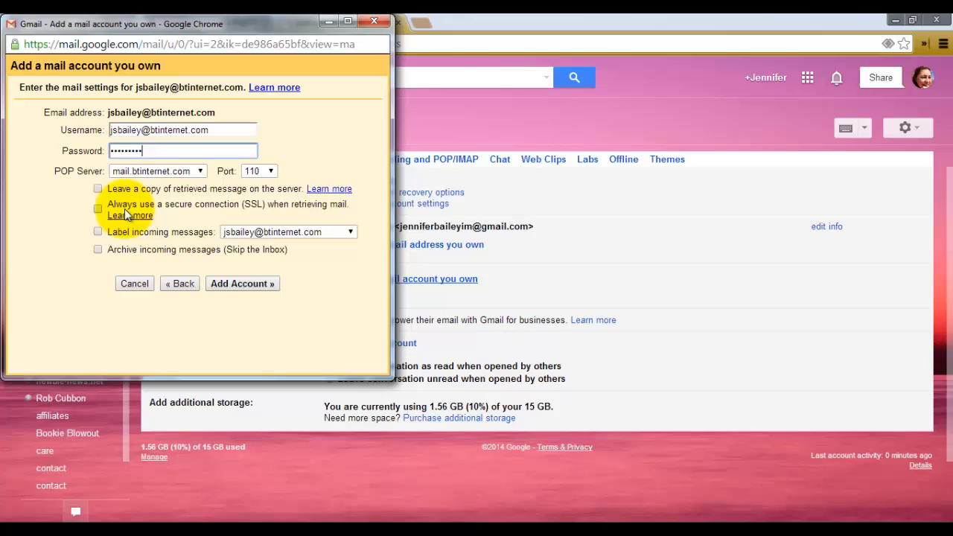
pyautogui.click(97, 188)
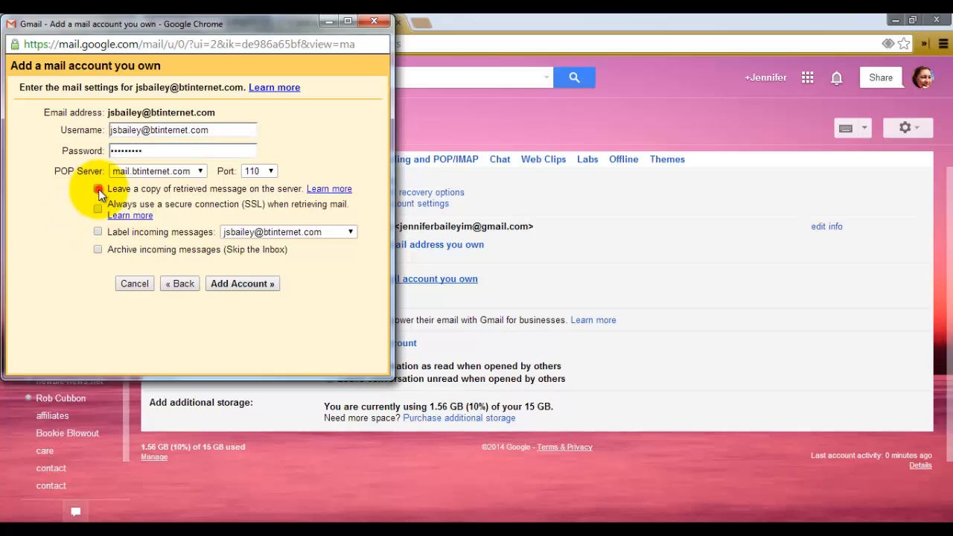
pyautogui.click(98, 187)
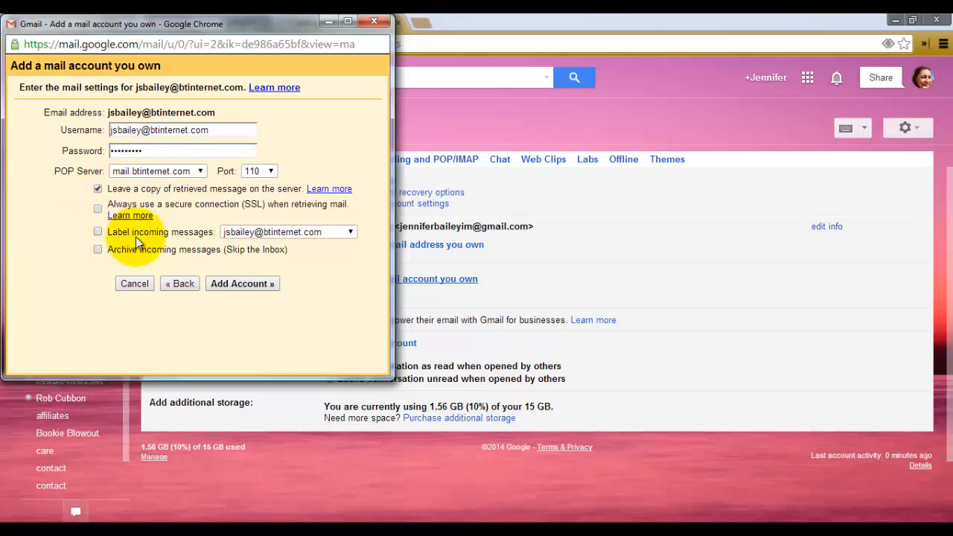
pyautogui.moveTo(201, 242)
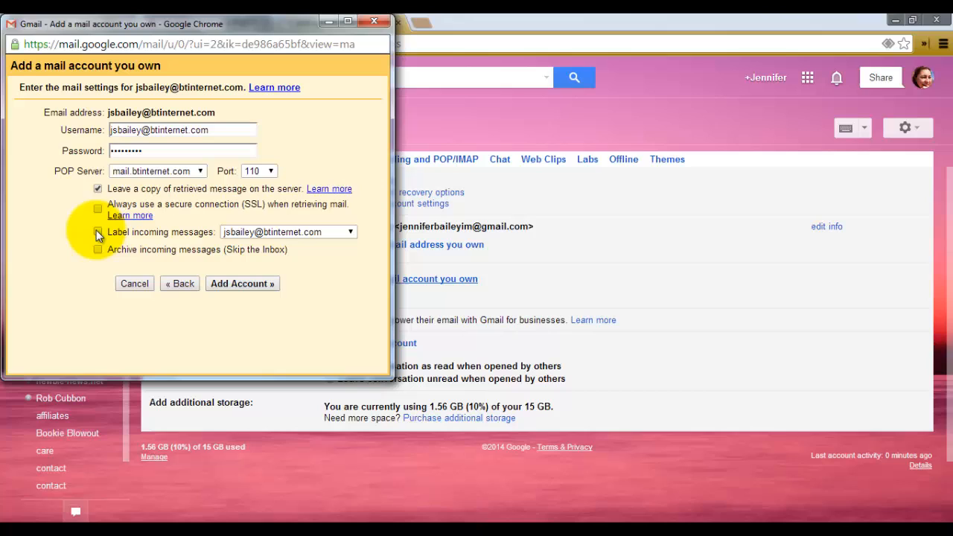
pyautogui.click(97, 232)
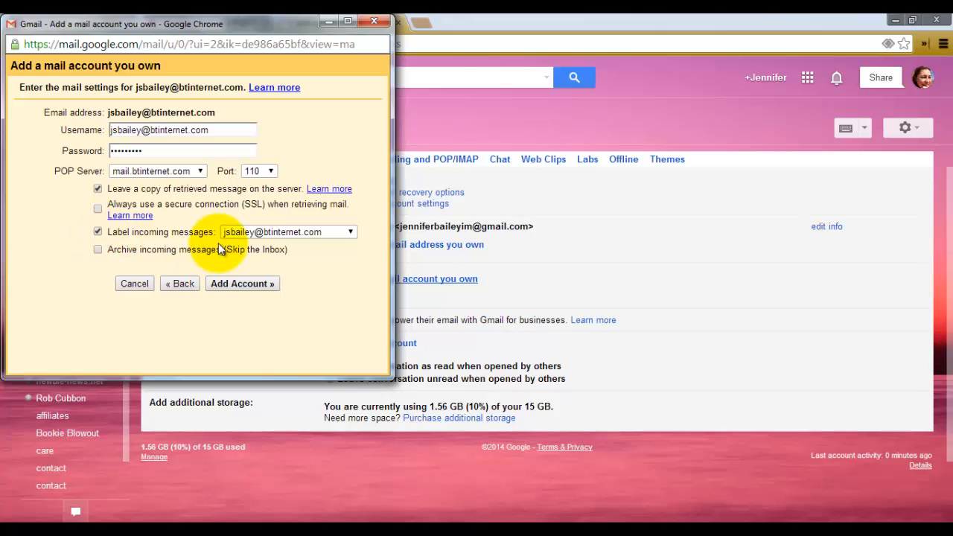
pyautogui.moveTo(342, 256)
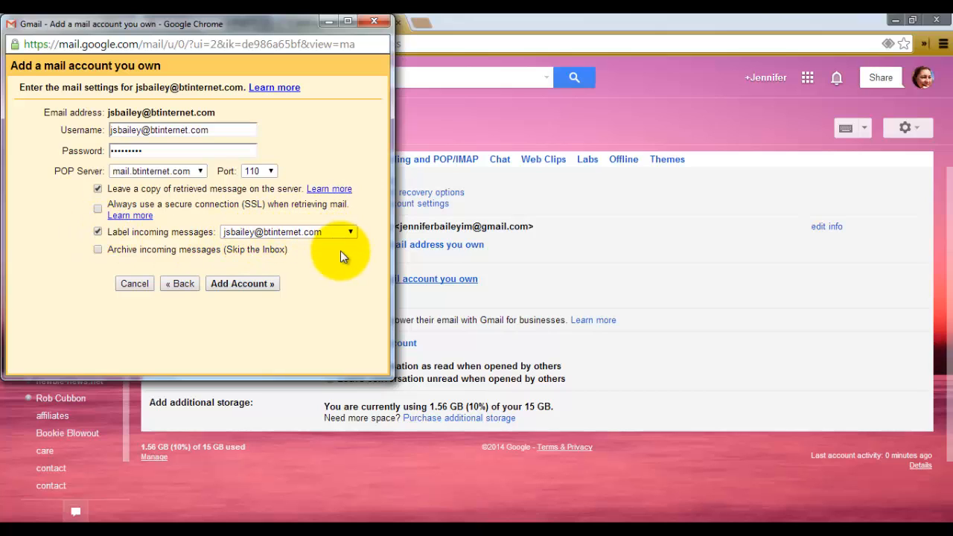
pyautogui.moveTo(93, 268)
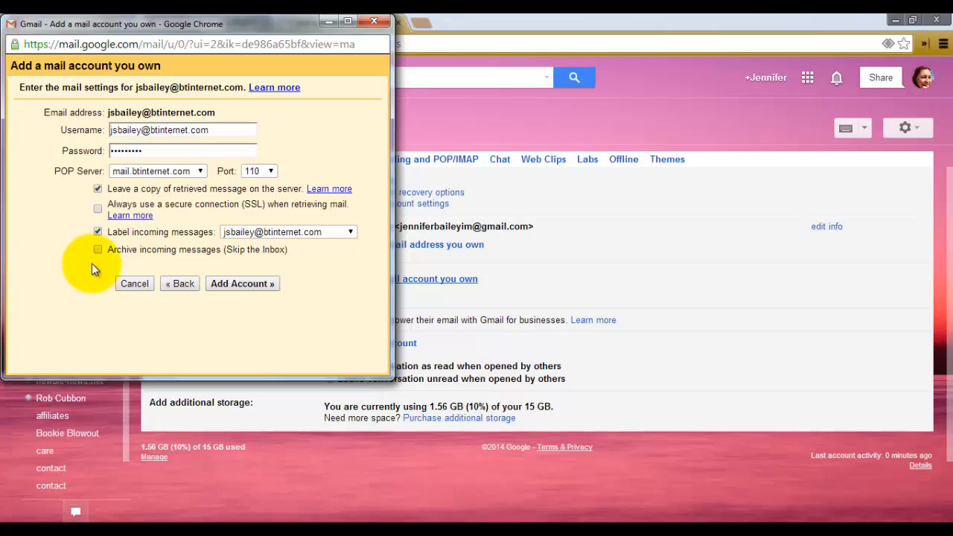
pyautogui.moveTo(211, 260)
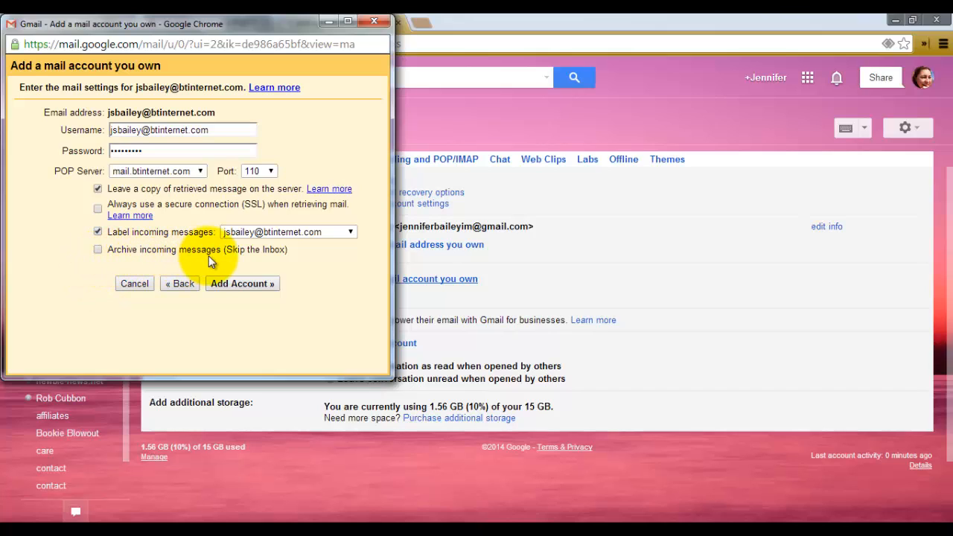
pyautogui.moveTo(148, 270)
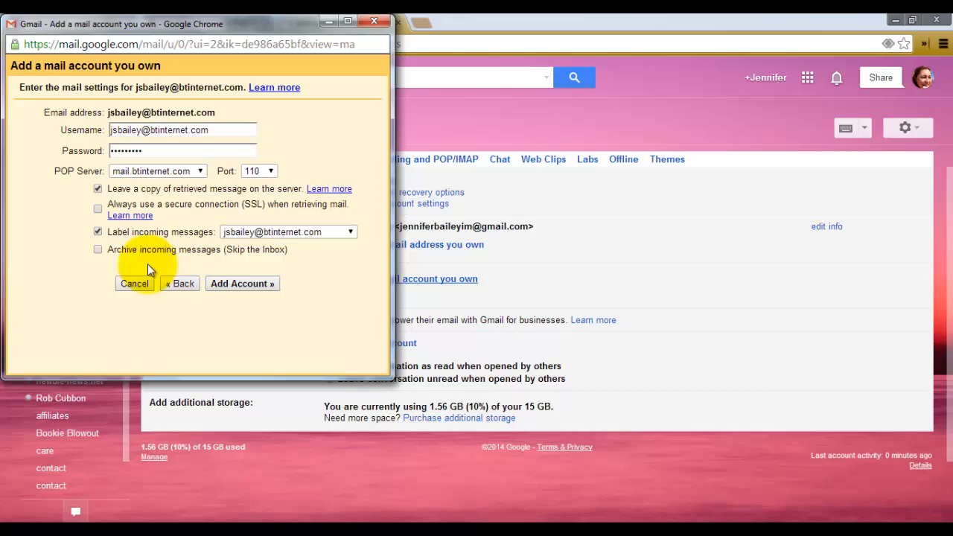
pyautogui.moveTo(242, 284)
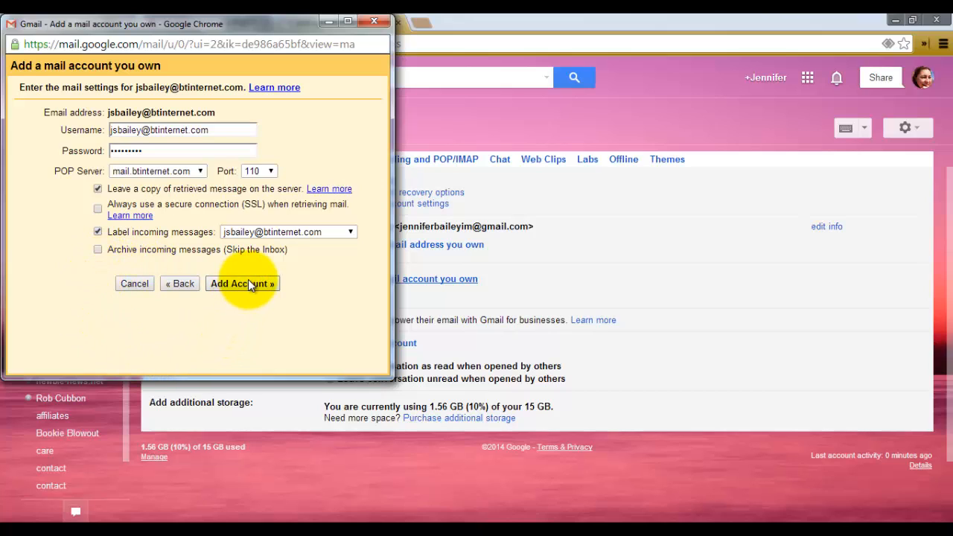
pyautogui.click(242, 283)
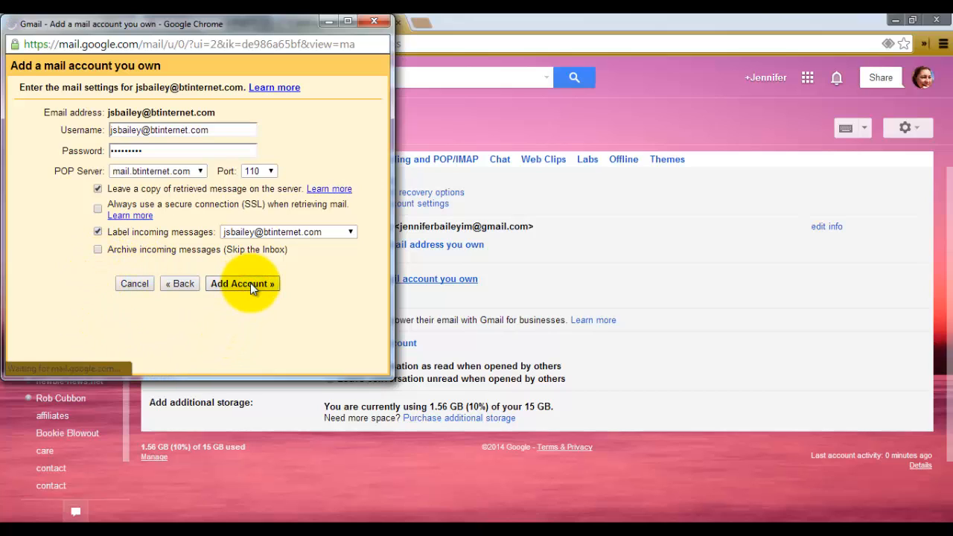
# Confirm the added account and choose yes to send mail as the btinternet address.
pyautogui.click(242, 283)
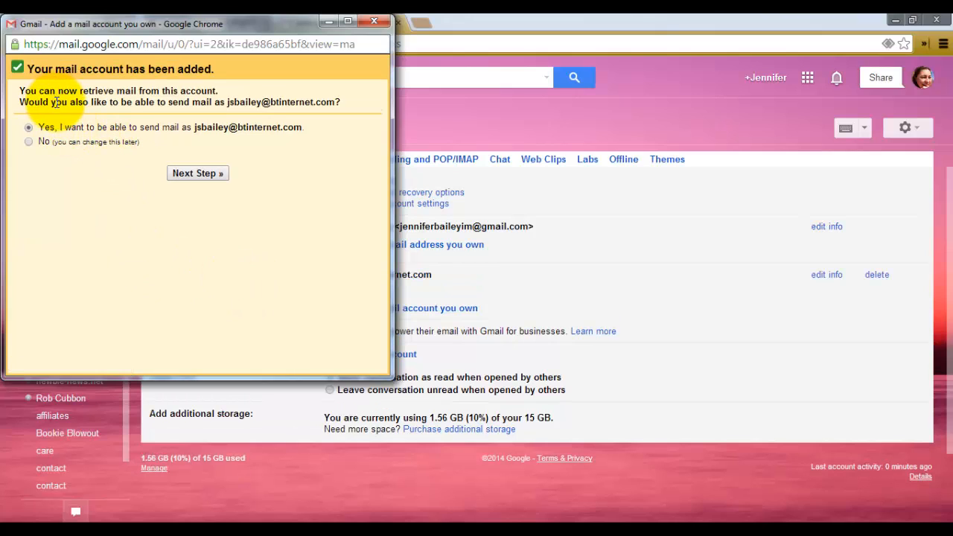
pyautogui.moveTo(156, 112)
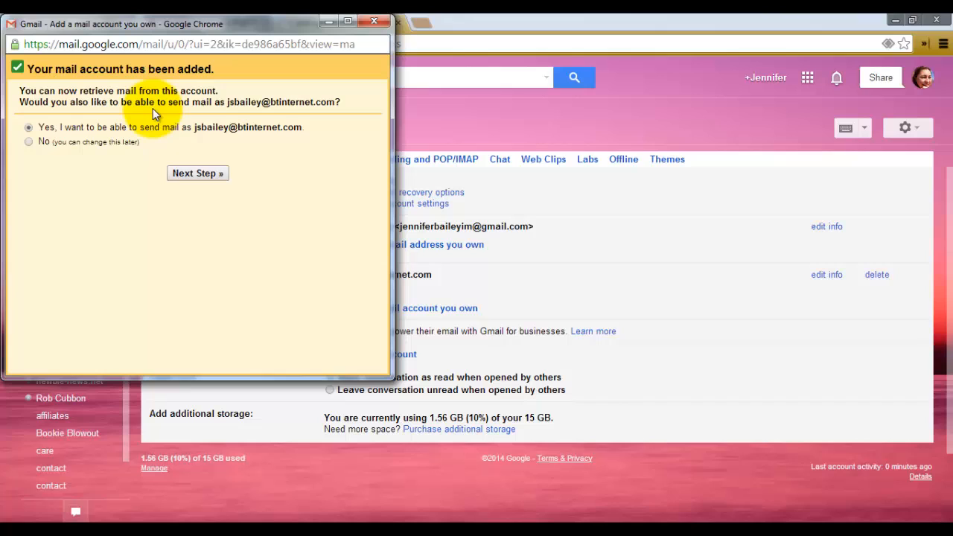
pyautogui.moveTo(304, 132)
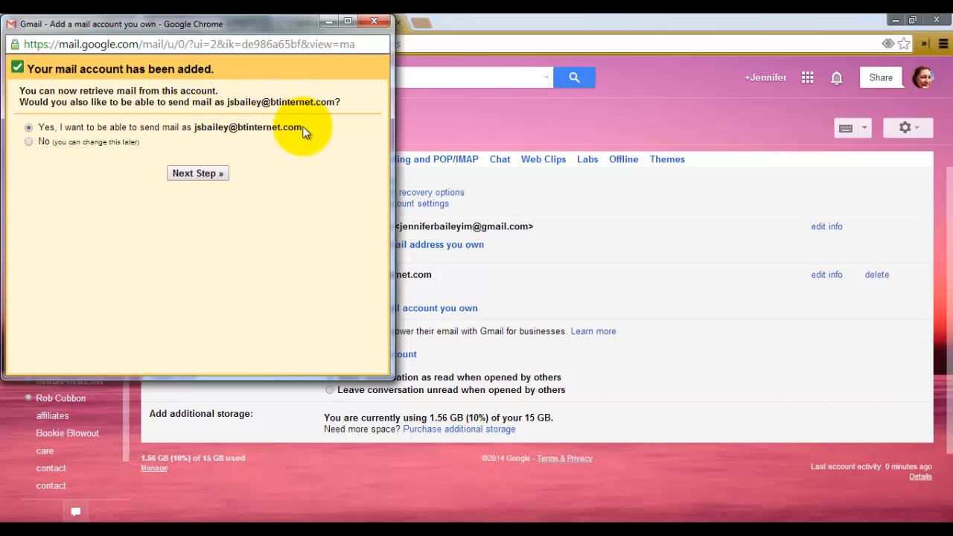
pyautogui.moveTo(89, 216)
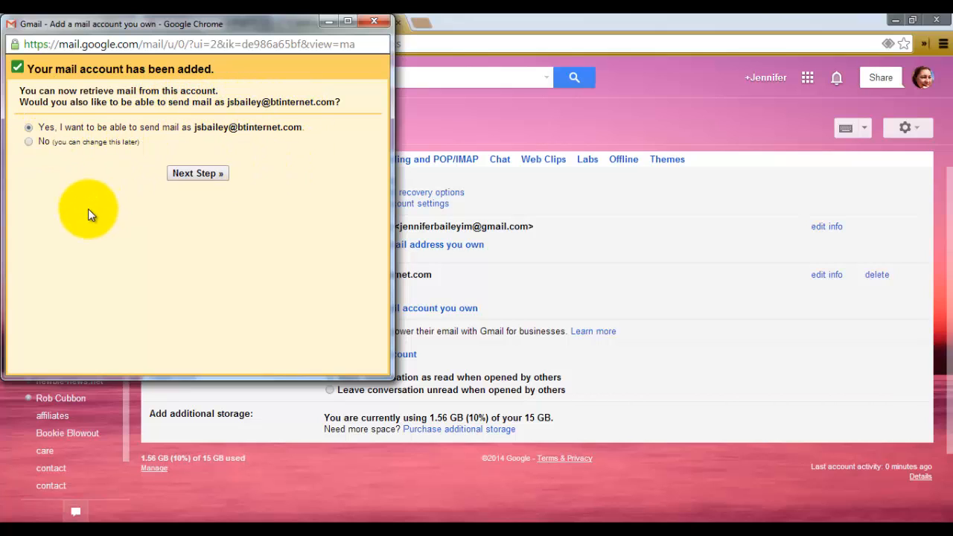
pyautogui.moveTo(198, 173)
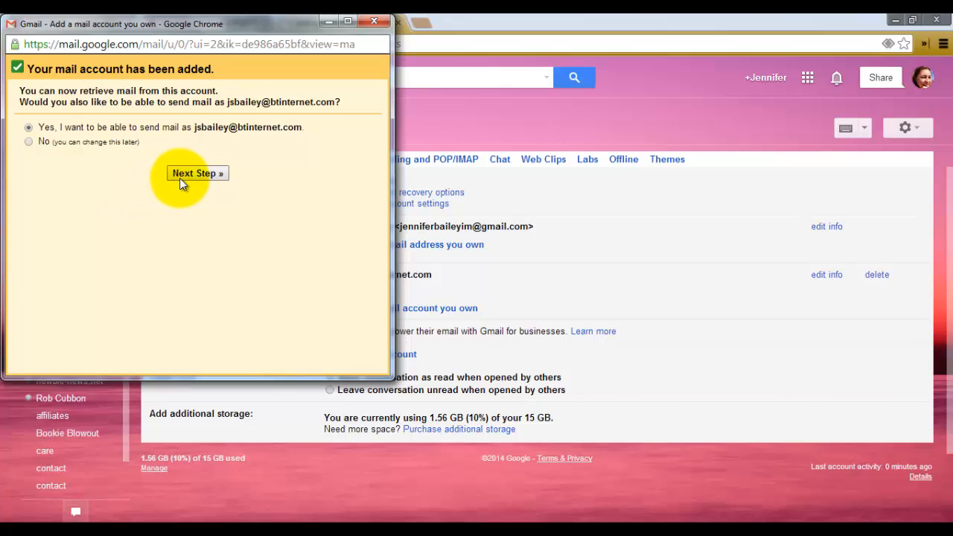
pyautogui.click(197, 173)
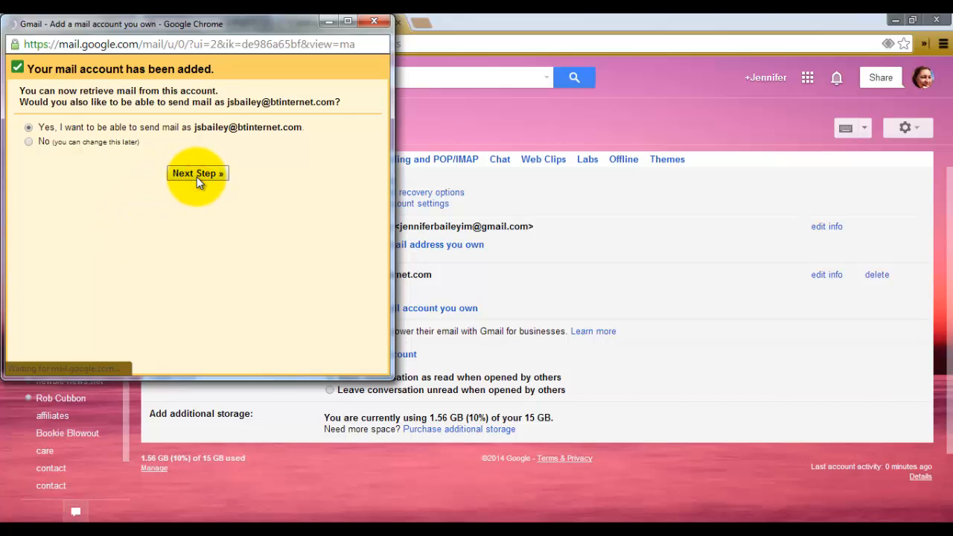
pyautogui.click(198, 173)
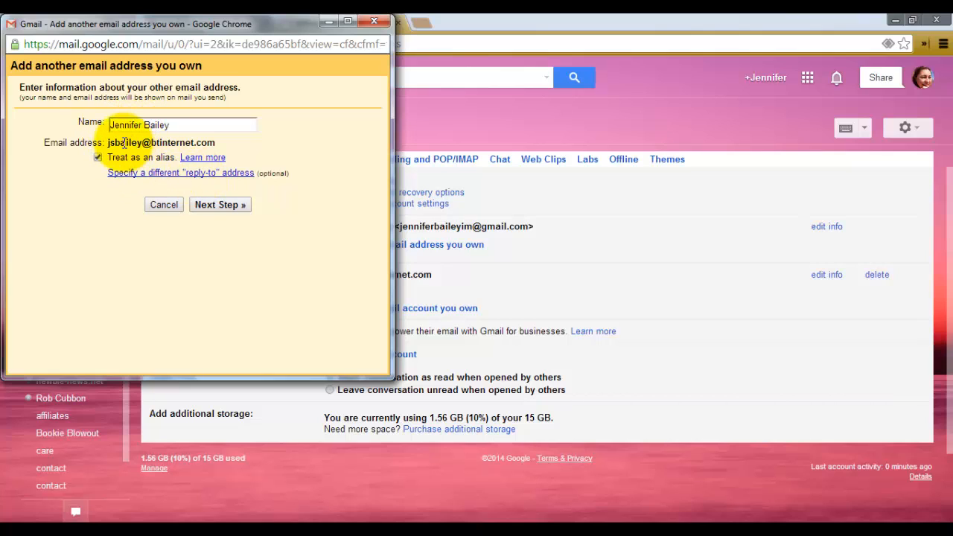
pyautogui.moveTo(220, 204)
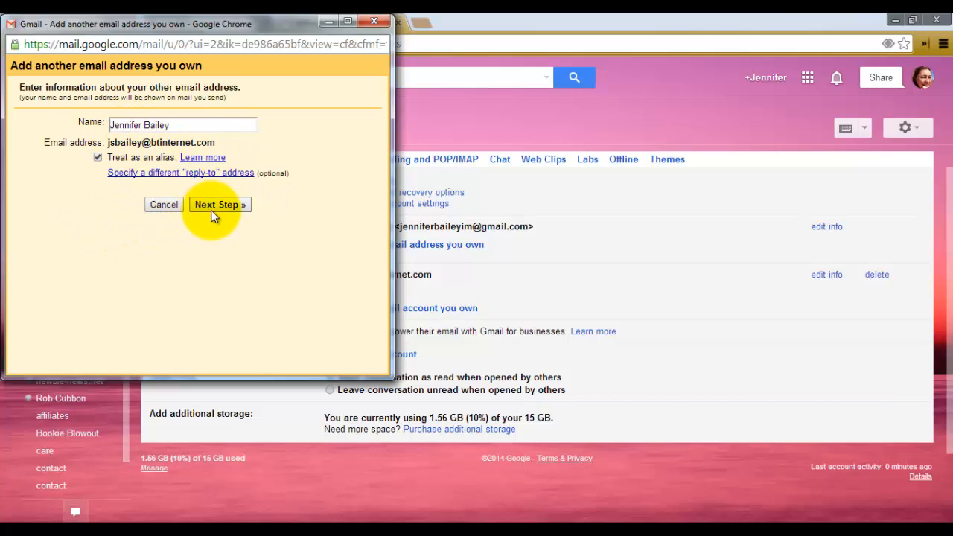
pyautogui.click(218, 204)
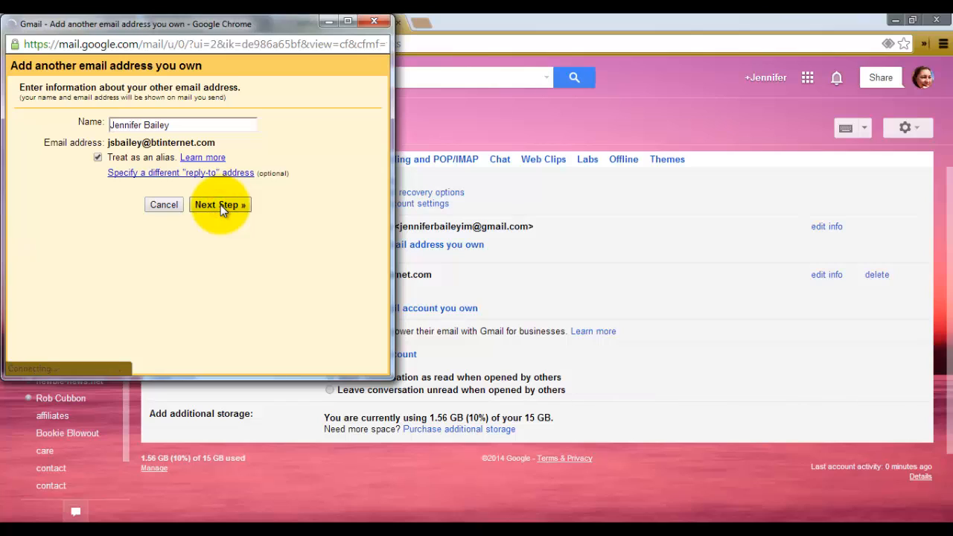
pyautogui.click(218, 204)
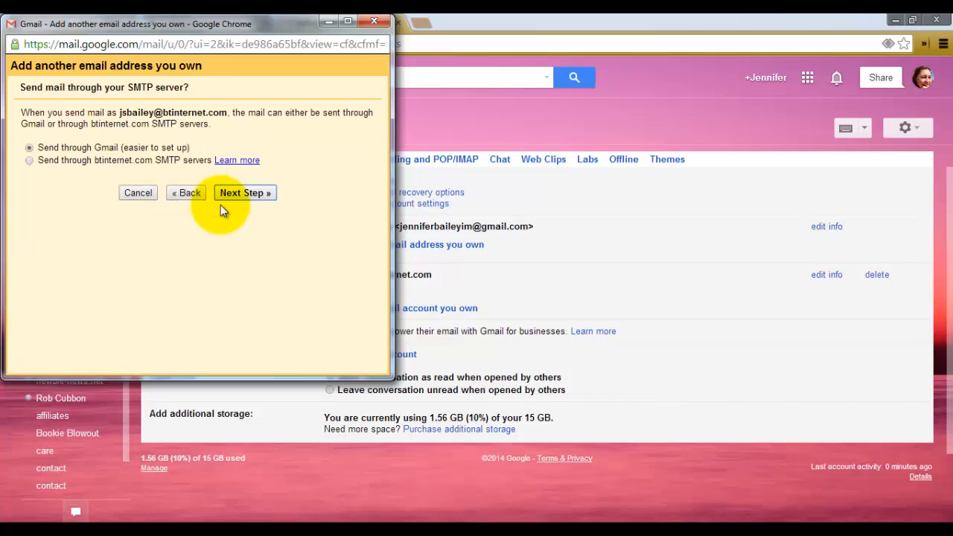
pyautogui.moveTo(87, 161)
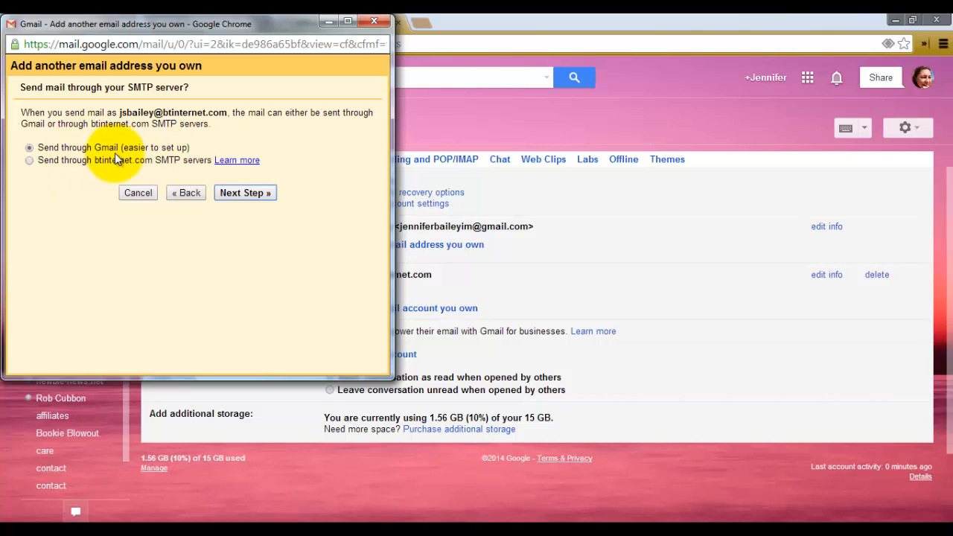
pyautogui.moveTo(244, 192)
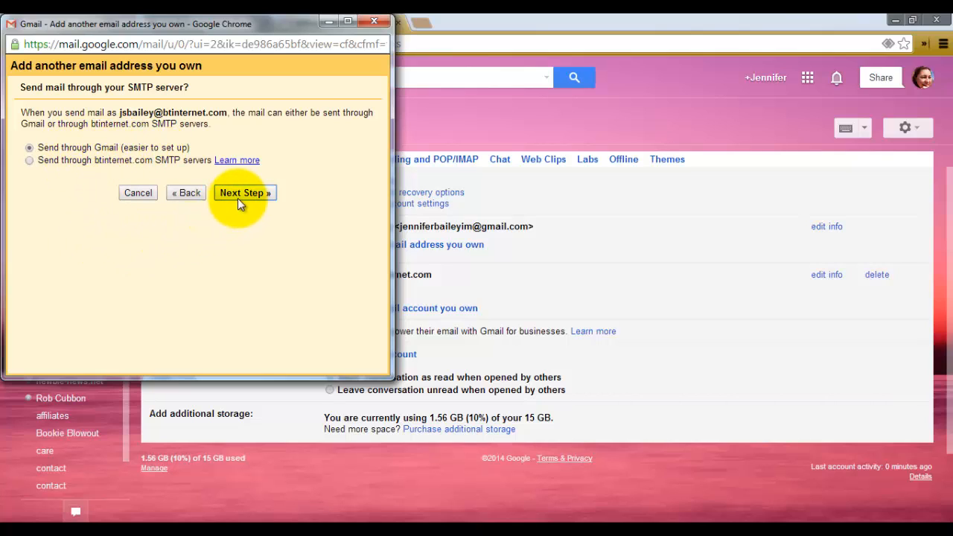
pyautogui.click(244, 192)
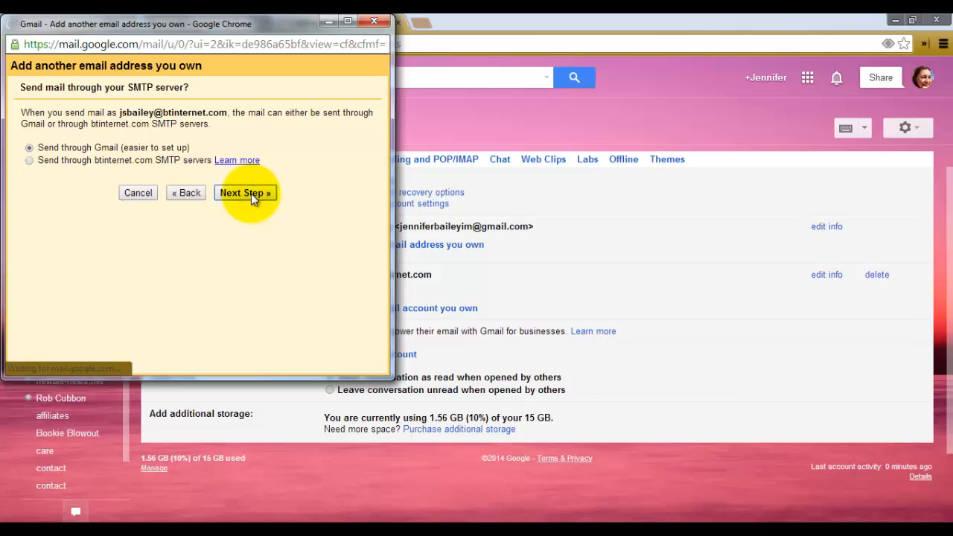
pyautogui.click(245, 192)
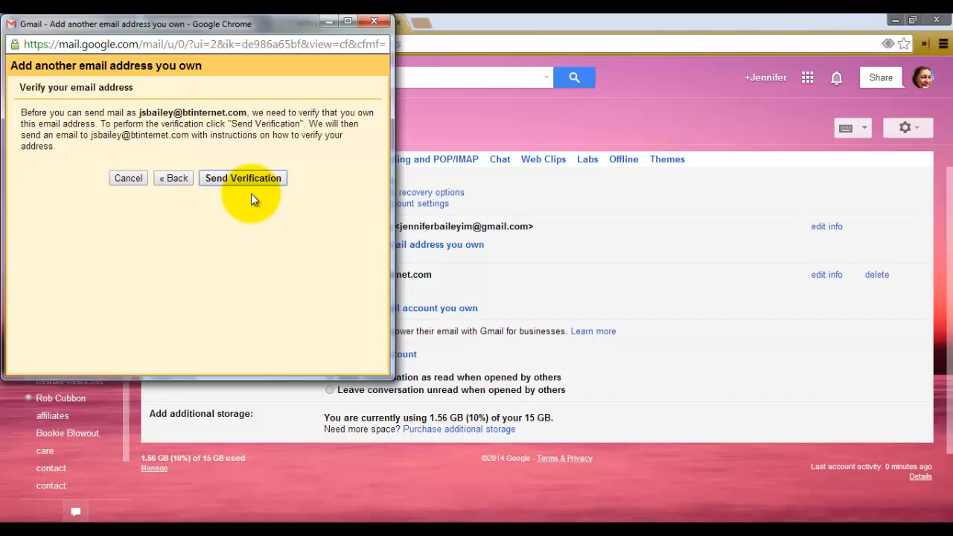
pyautogui.moveTo(222, 225)
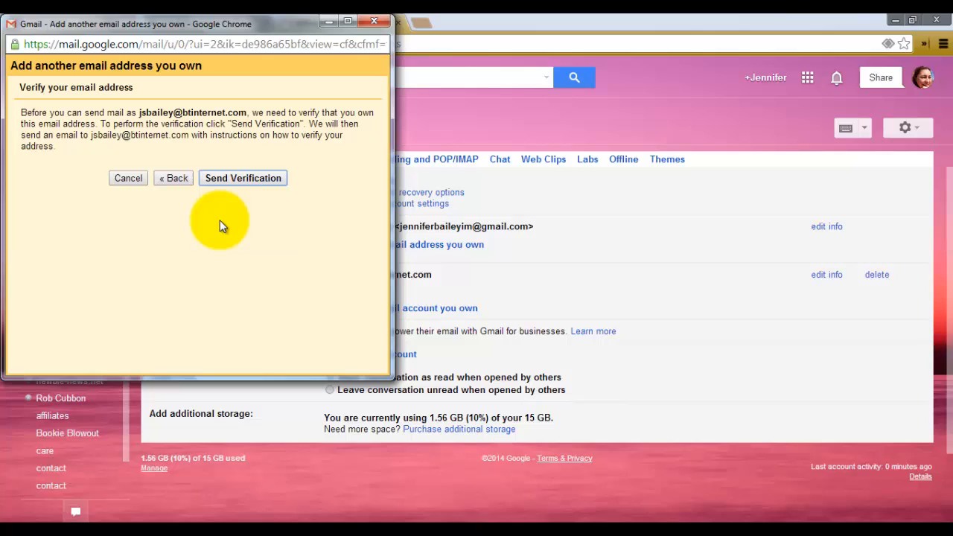
pyautogui.moveTo(209, 122)
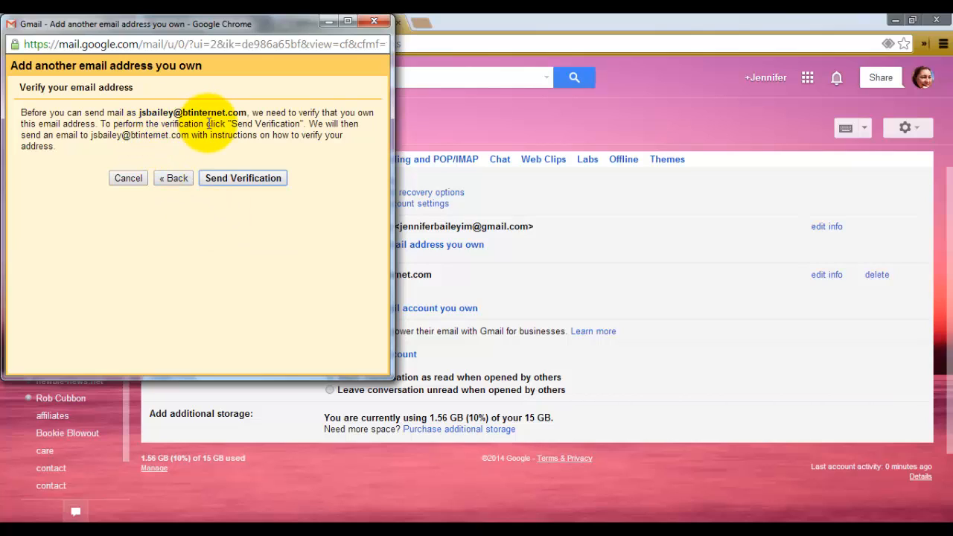
pyautogui.click(243, 178)
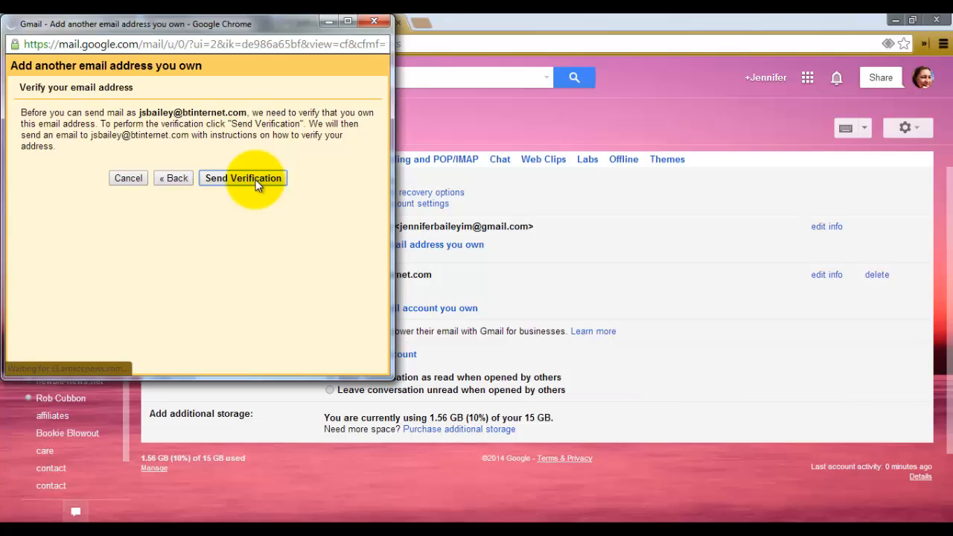
pyautogui.click(243, 178)
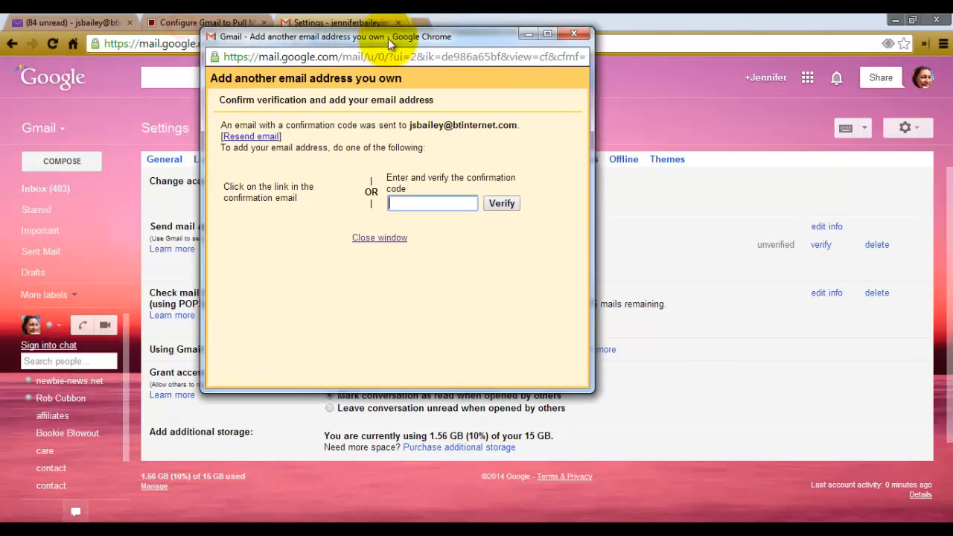
pyautogui.moveTo(395, 34); pyautogui.dragTo(468, 23)
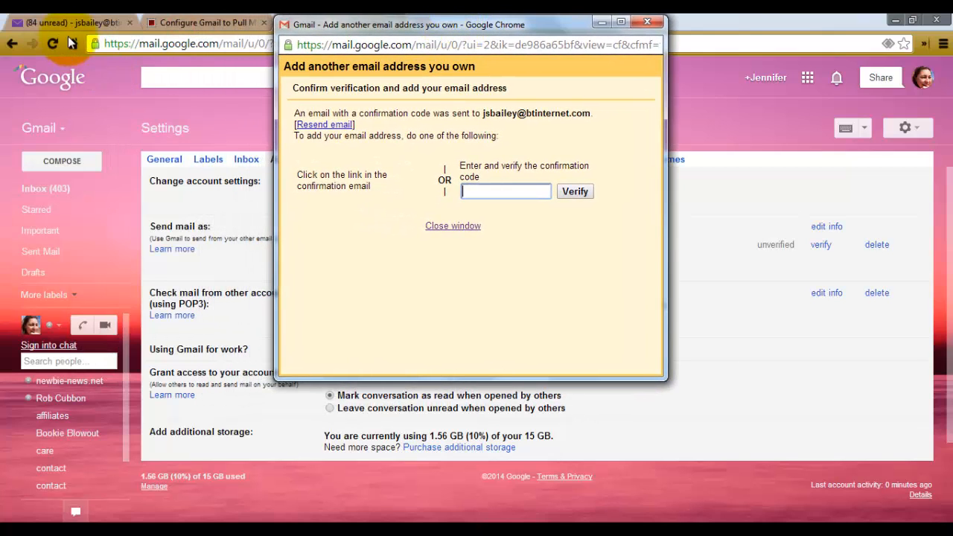
# Open the Gmail Confirmation email in BT Yahoo Mail, then return to Gmail.
pyautogui.click(453, 225)
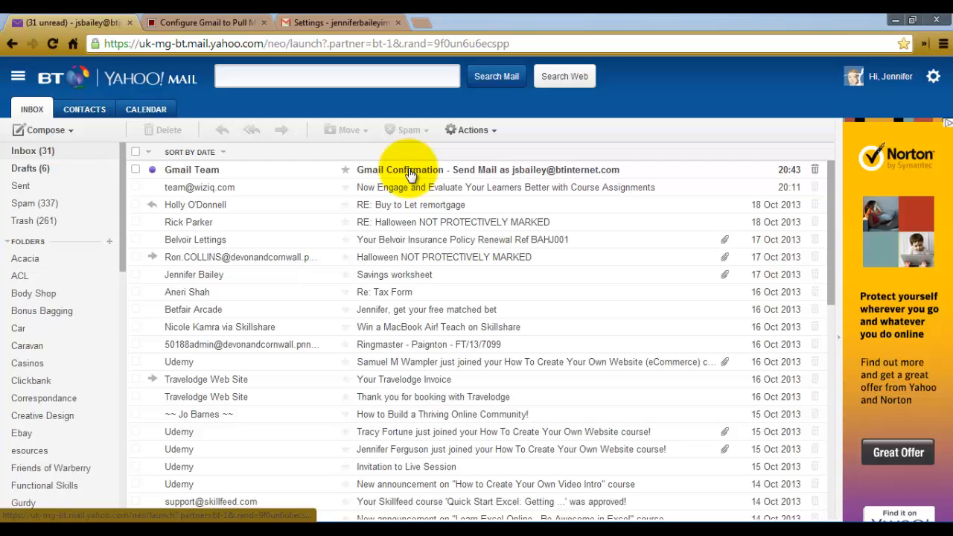
pyautogui.click(399, 170)
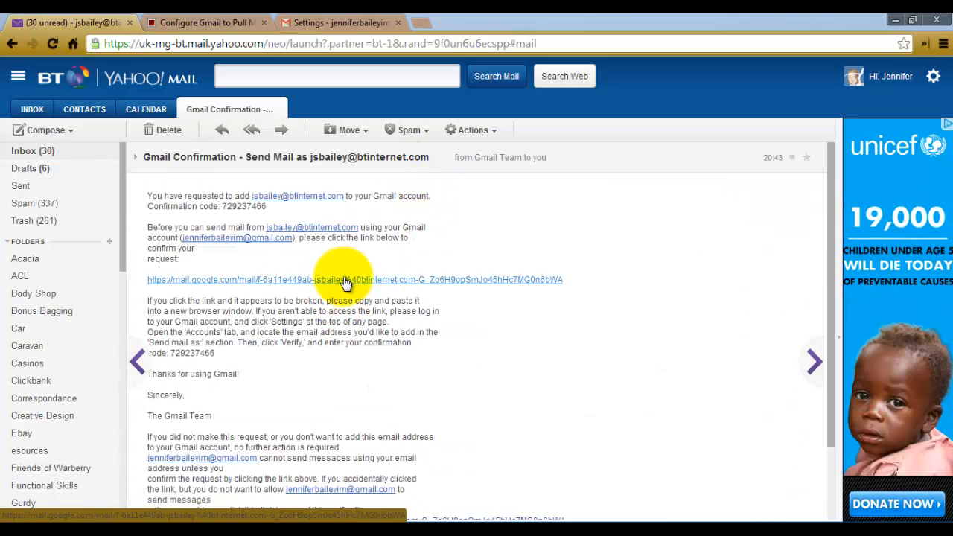
pyautogui.moveTo(223, 206)
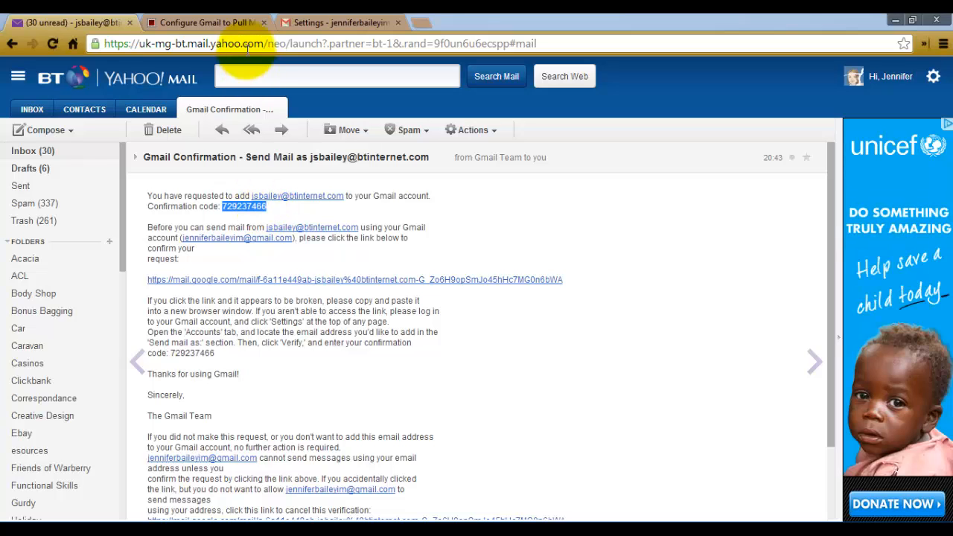
pyautogui.click(335, 22)
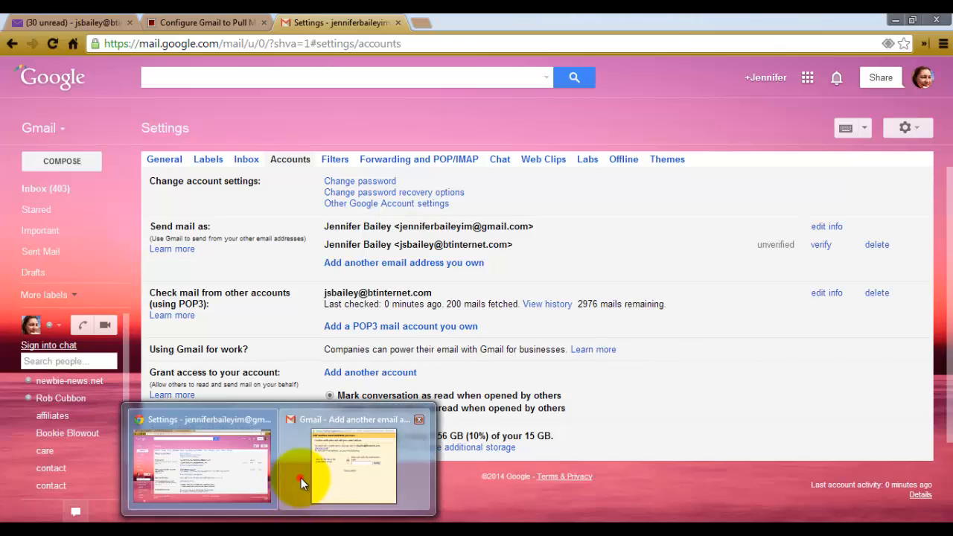
pyautogui.click(350, 465)
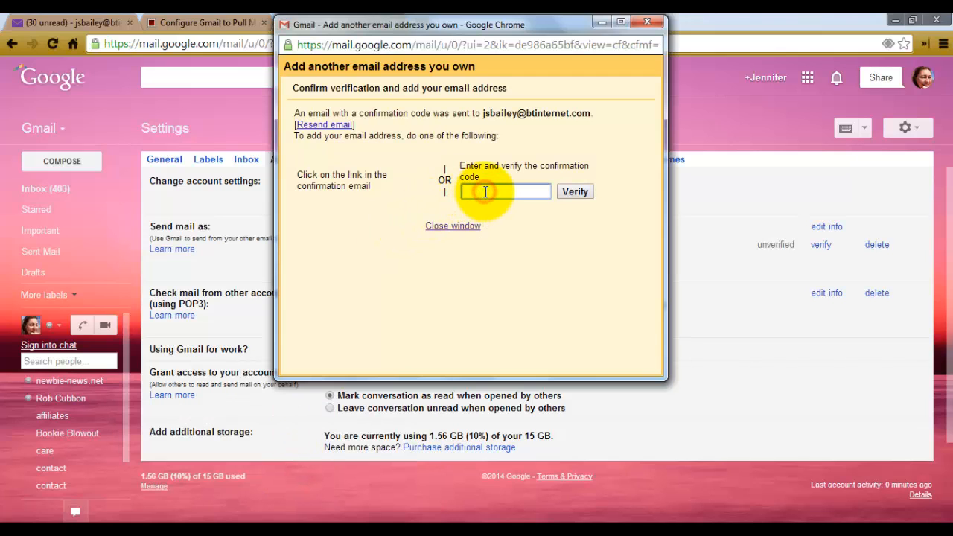
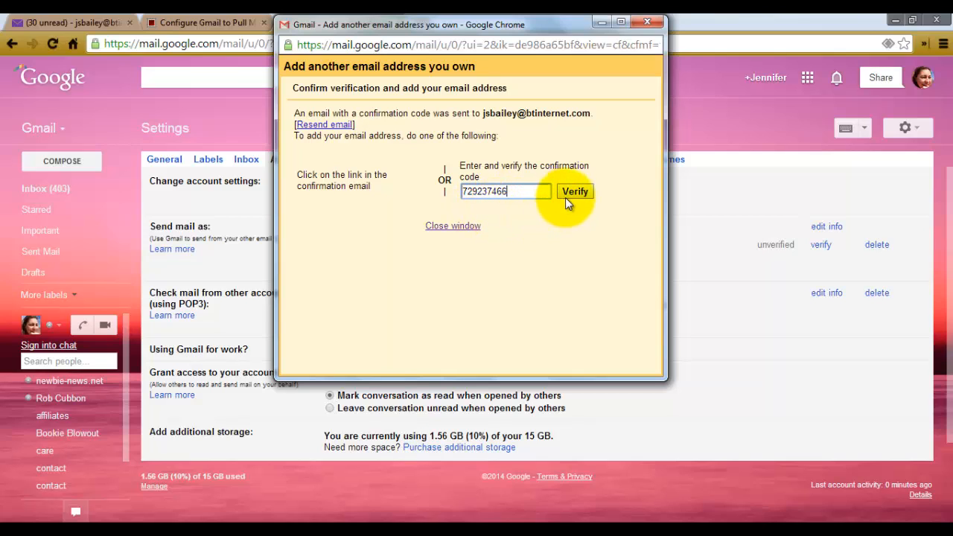
pyautogui.click(575, 192)
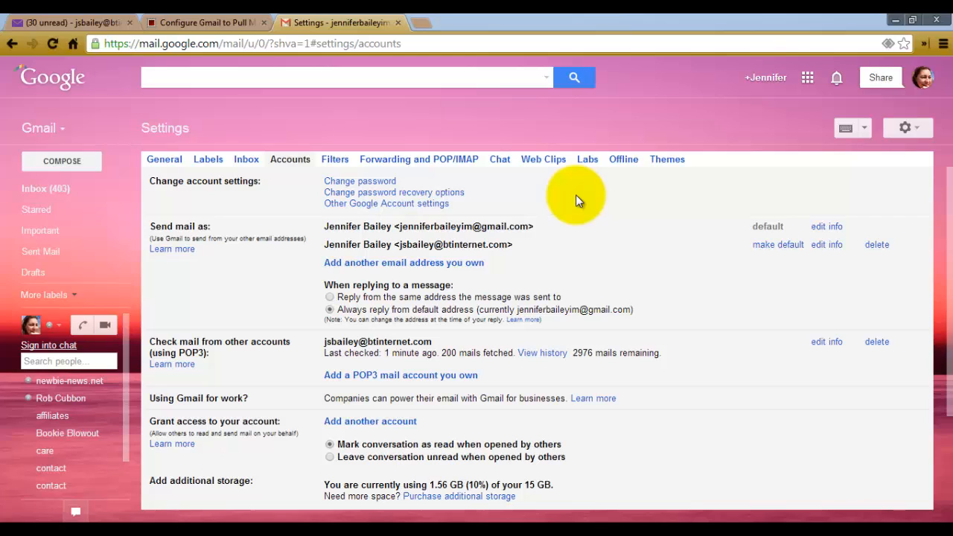
pyautogui.moveTo(414, 256)
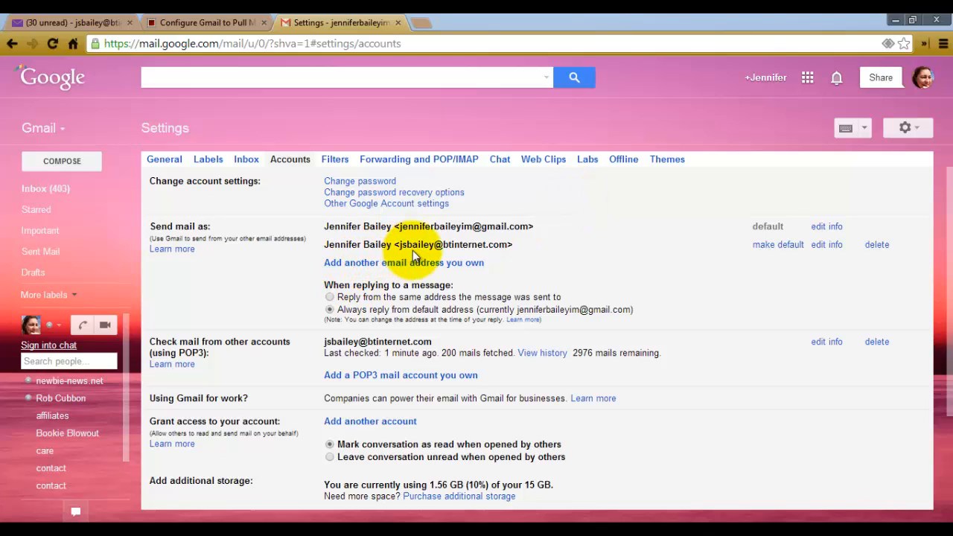
pyautogui.moveTo(542, 256)
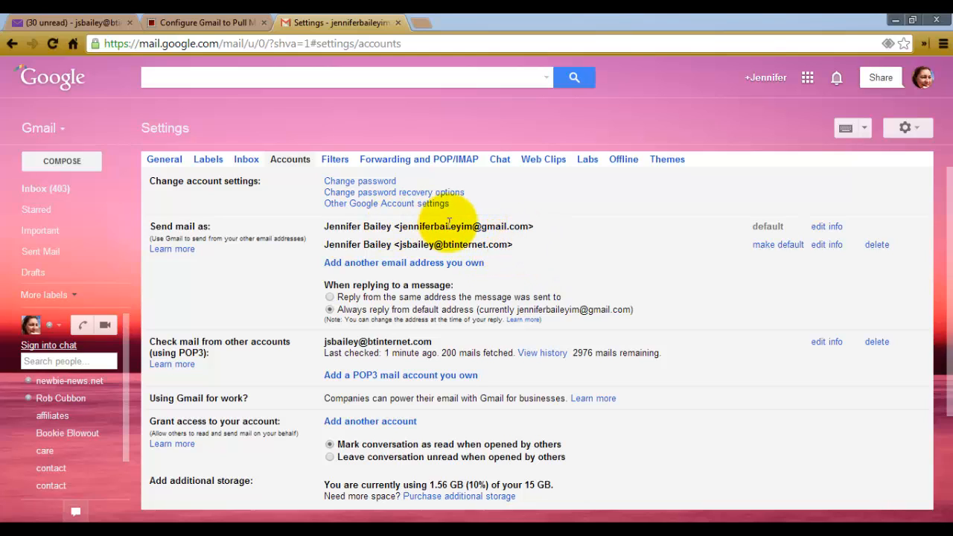
pyautogui.moveTo(555, 233)
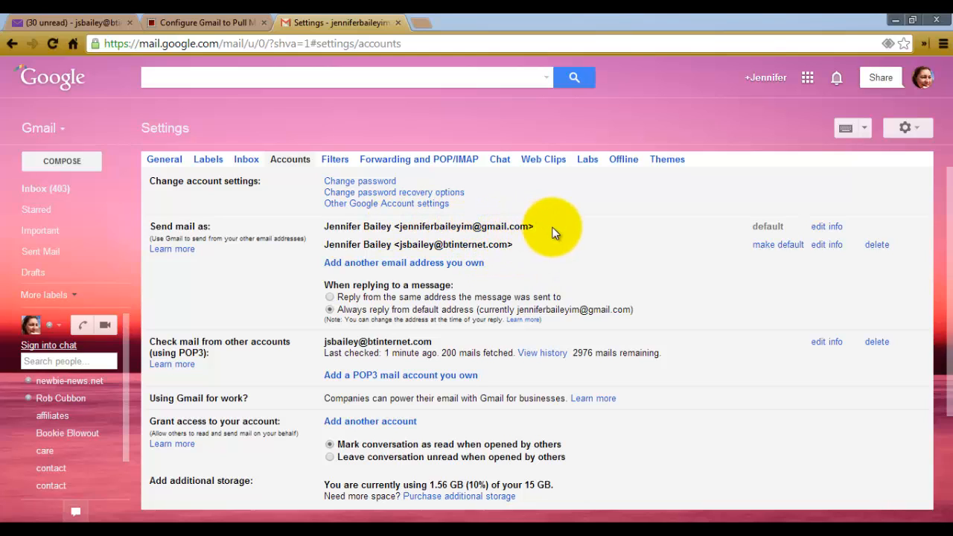
pyautogui.moveTo(718, 246)
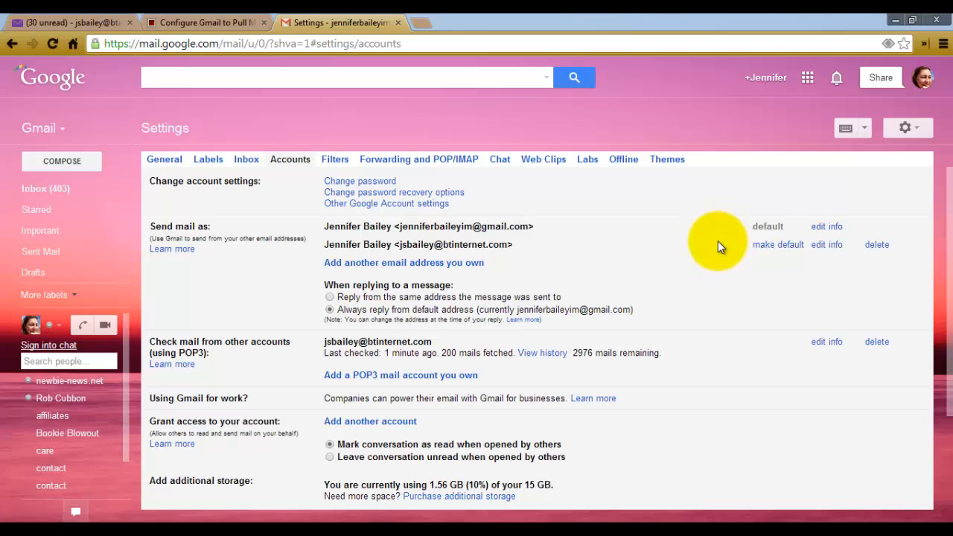
pyautogui.moveTo(325, 359)
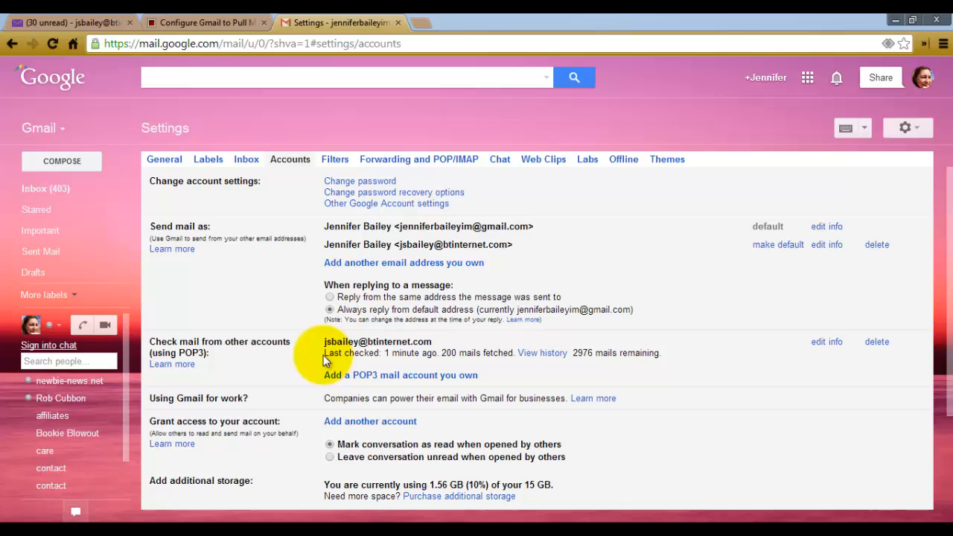
pyautogui.moveTo(449, 347)
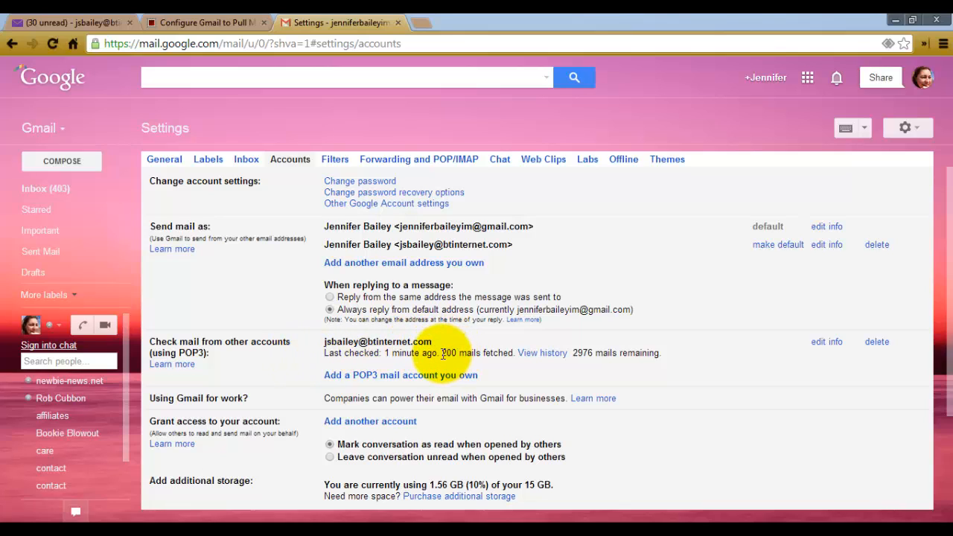
pyautogui.moveTo(469, 367)
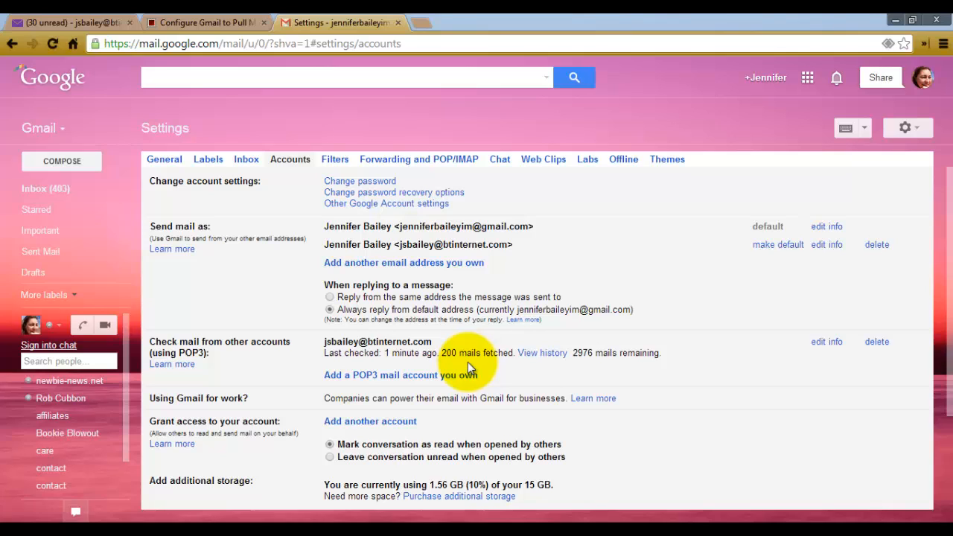
pyautogui.moveTo(225, 183)
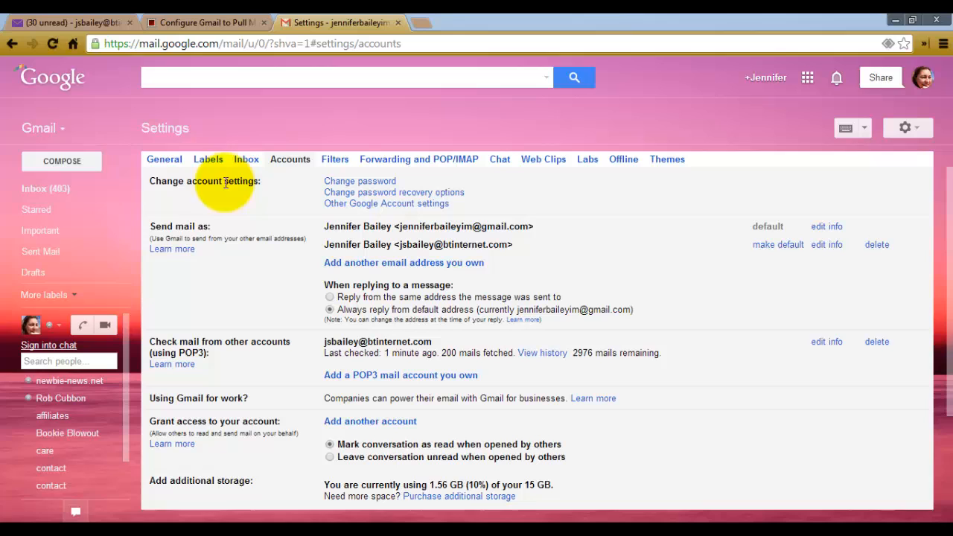
pyautogui.click(46, 189)
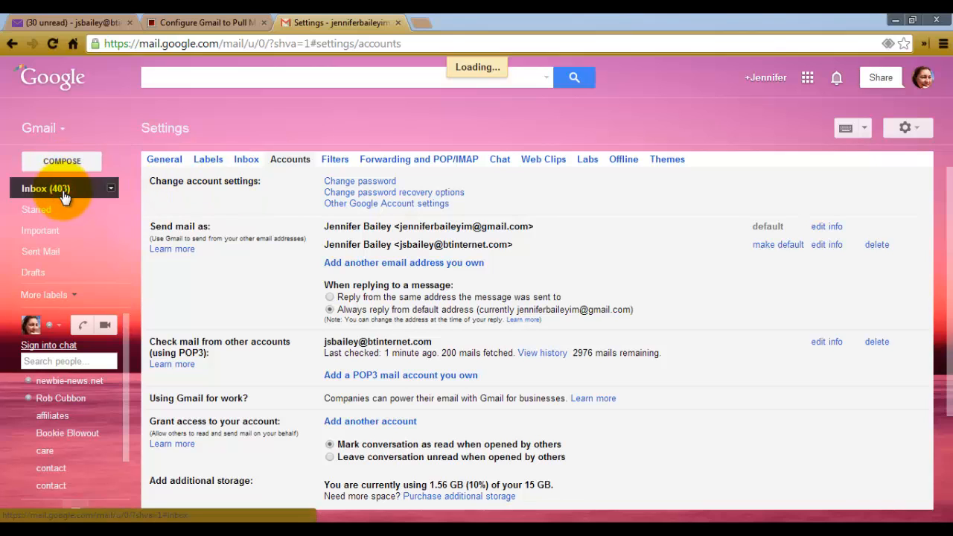
pyautogui.click(46, 187)
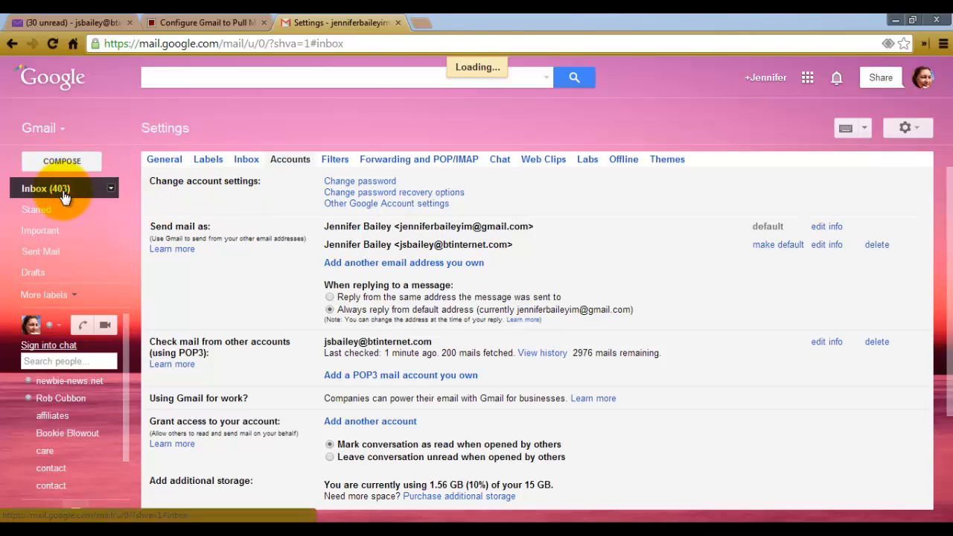
pyautogui.click(45, 188)
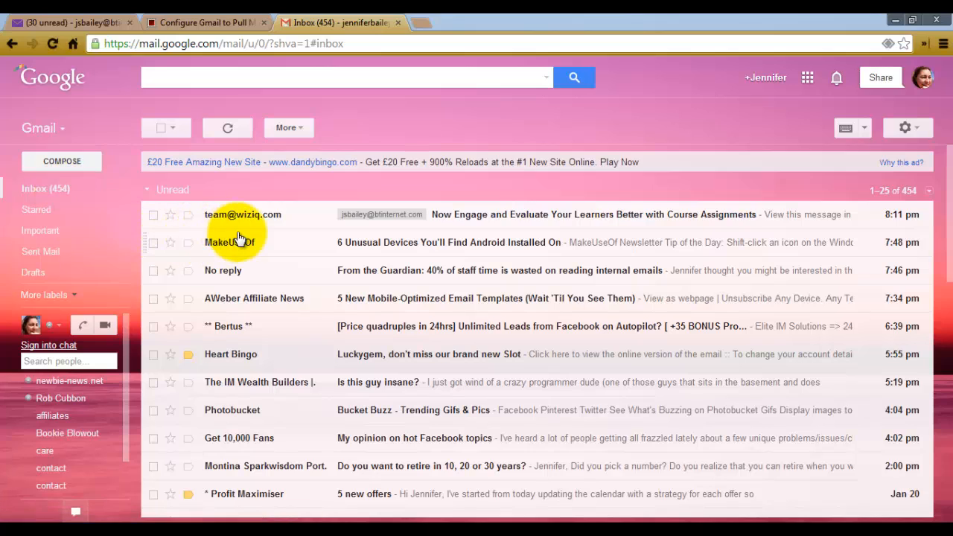
pyautogui.moveTo(325, 223)
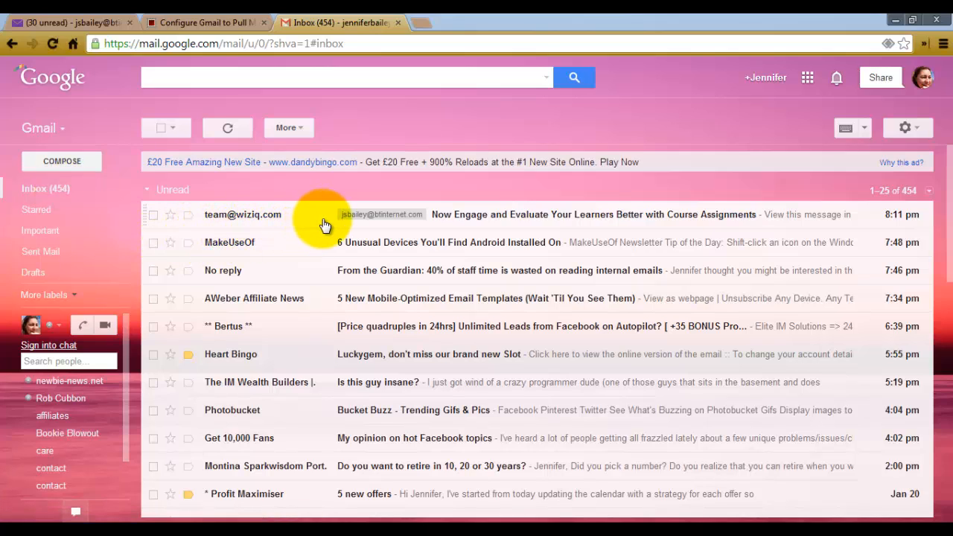
pyautogui.moveTo(361, 231)
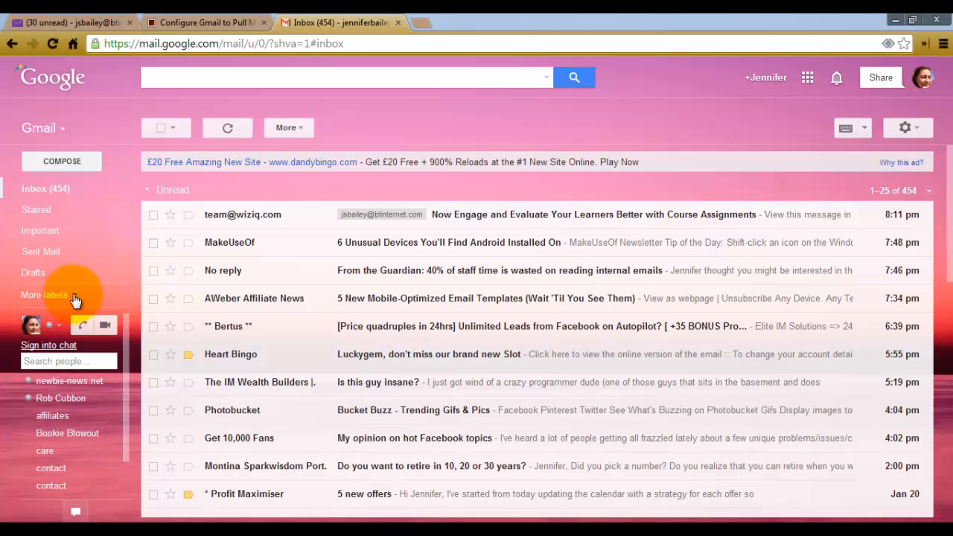
pyautogui.click(43, 295)
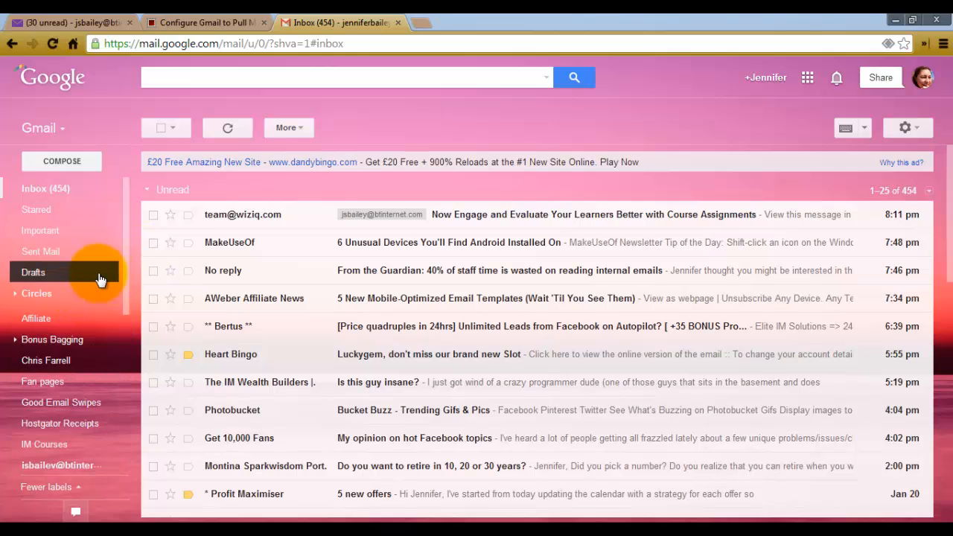
pyautogui.scroll(-3)
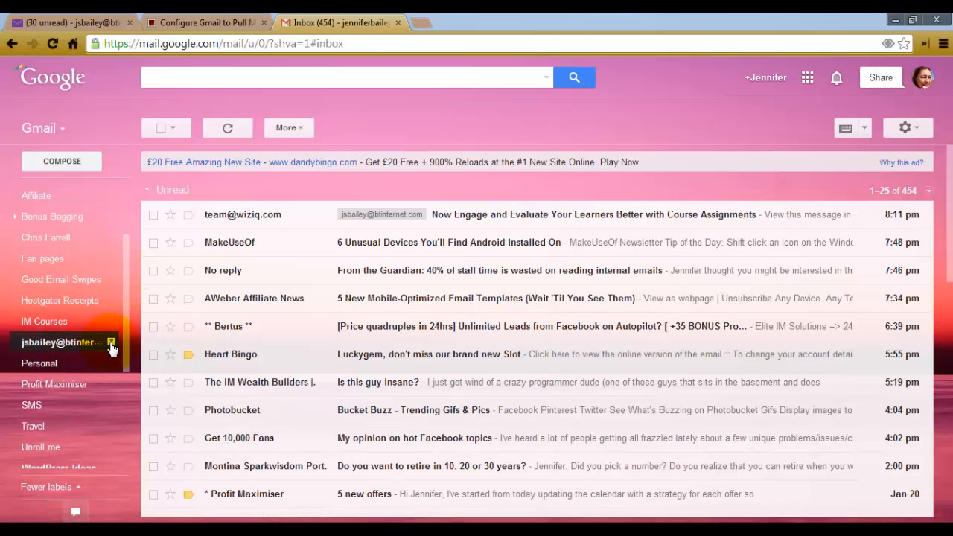
pyautogui.click(111, 342)
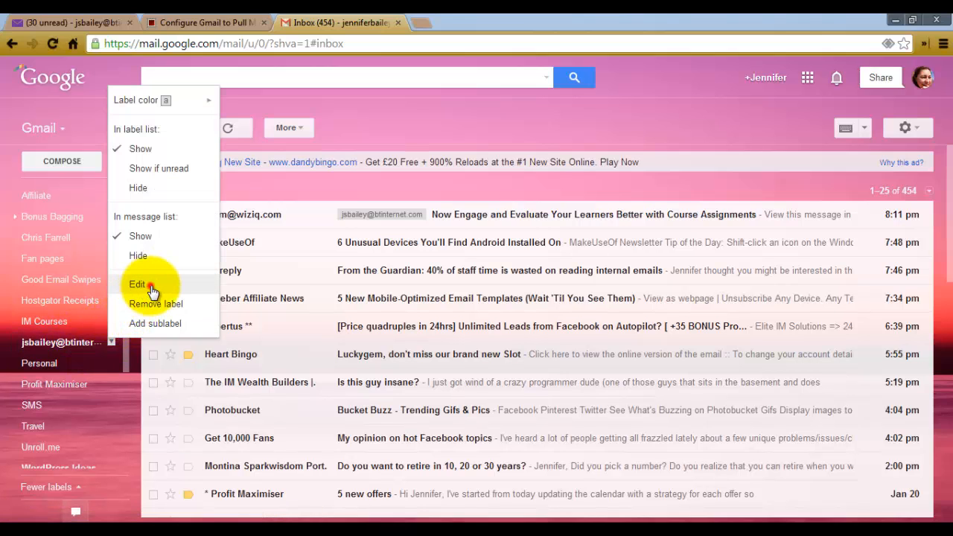
pyautogui.click(138, 283)
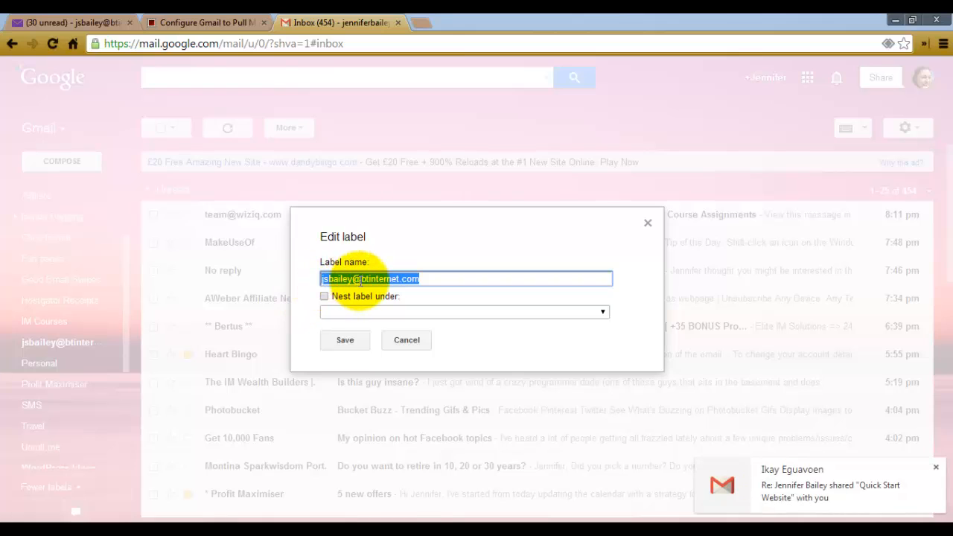
pyautogui.click(370, 278)
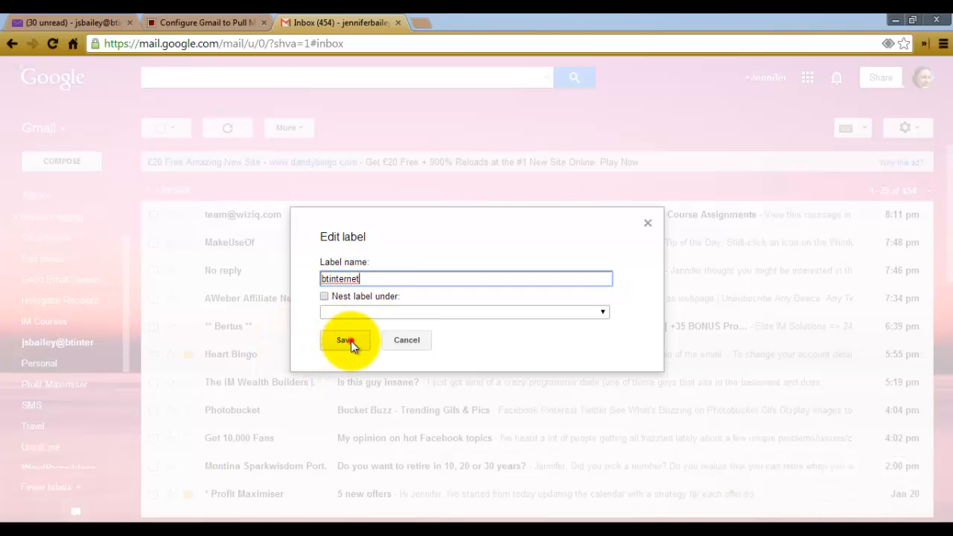
pyautogui.click(345, 340)
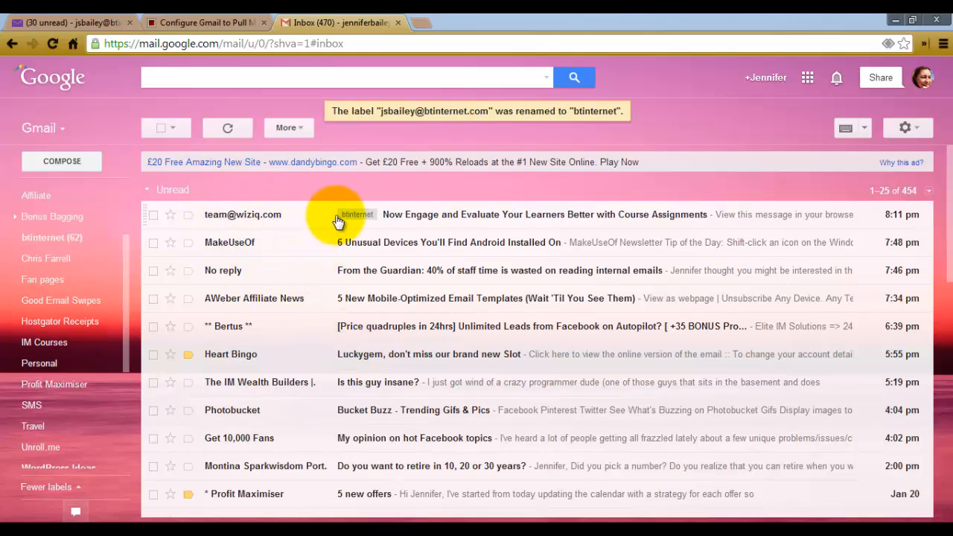
pyautogui.moveTo(340, 229)
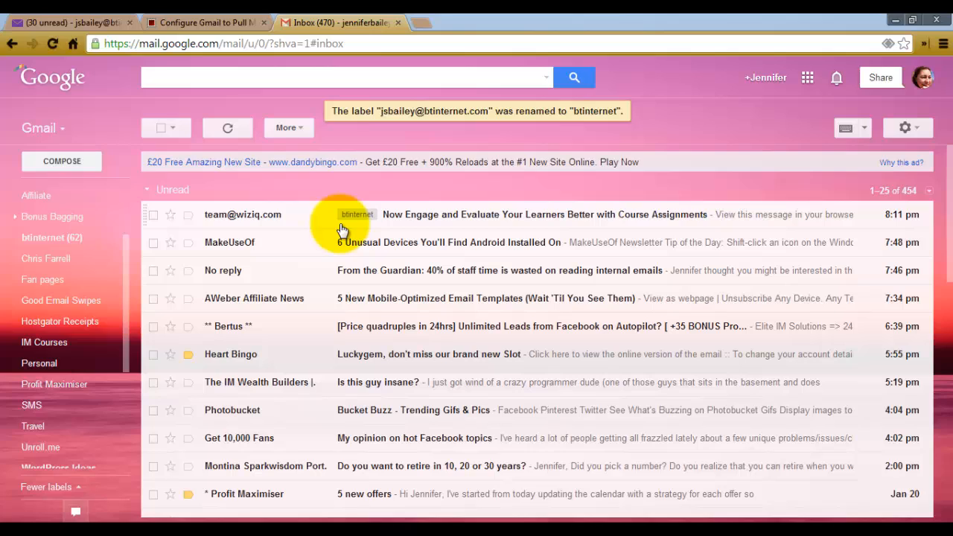
pyautogui.moveTo(319, 237)
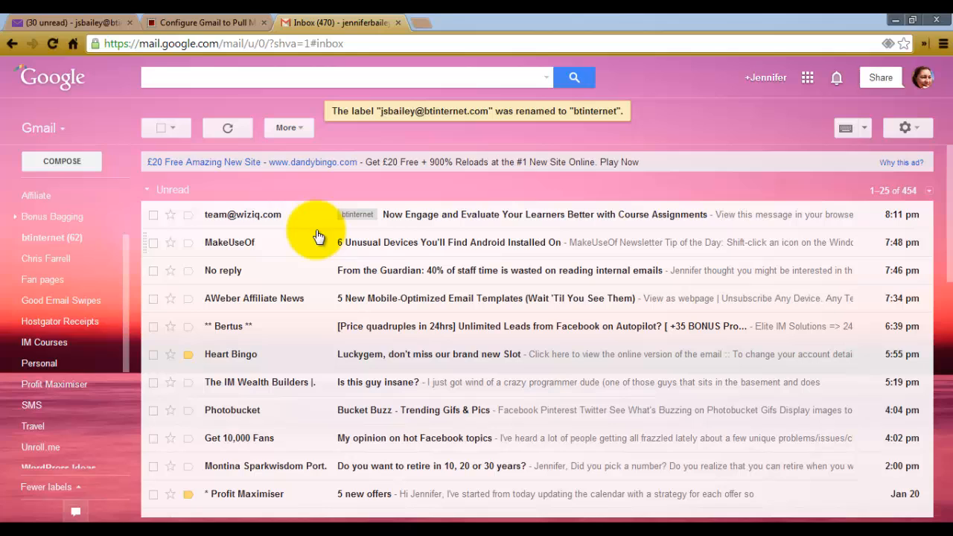
# Return to the Red Stamp Mail guide on making Gmail pull btinternet.com mail.
pyautogui.click(206, 22)
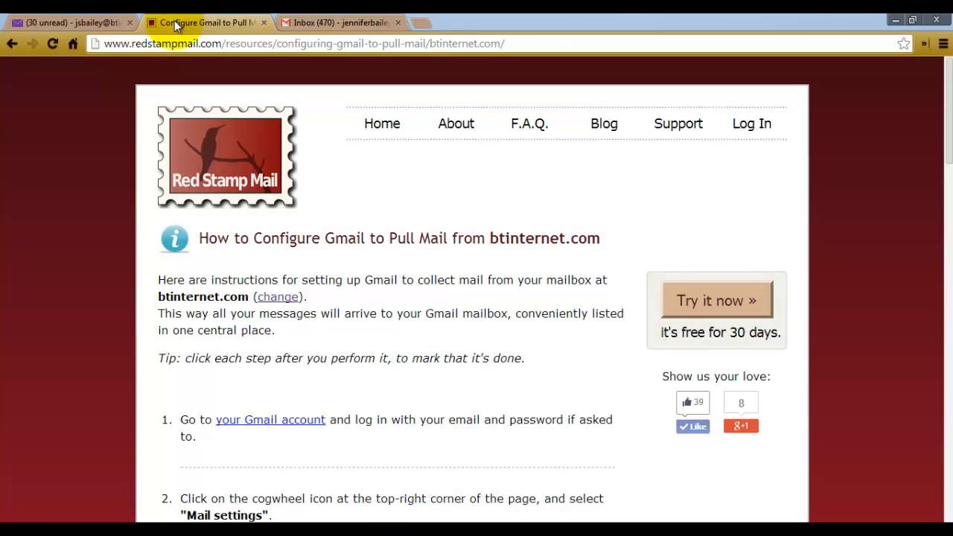
pyautogui.moveTo(264, 184)
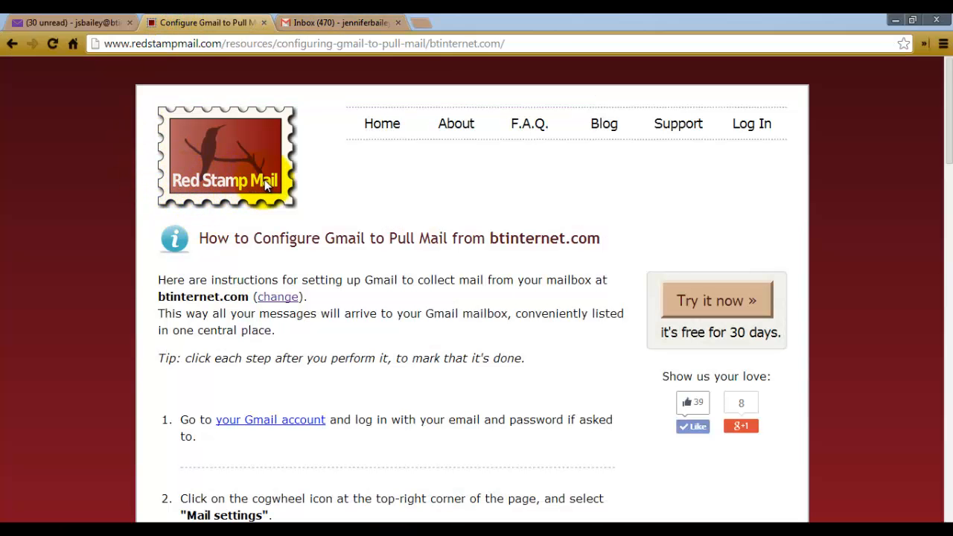
pyautogui.moveTo(217, 268)
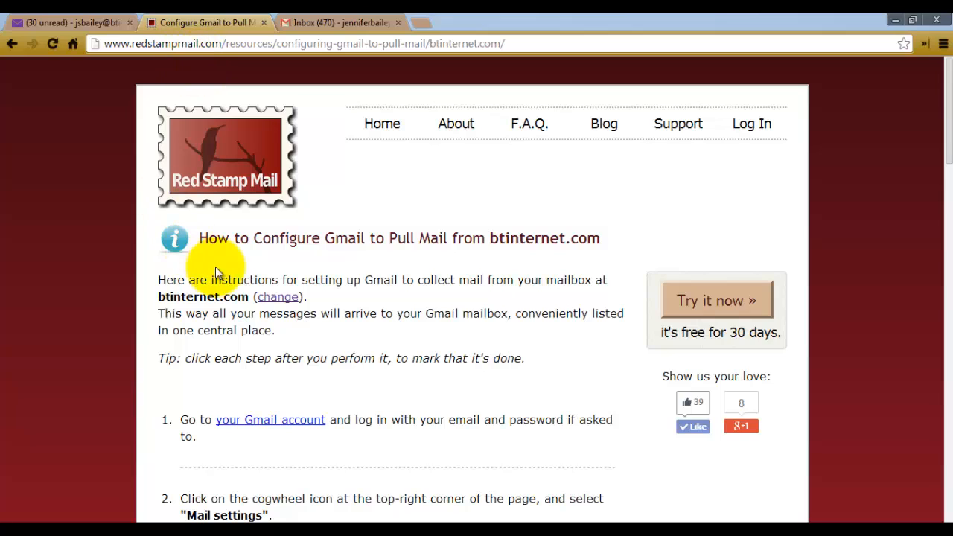
pyautogui.moveTo(415, 293)
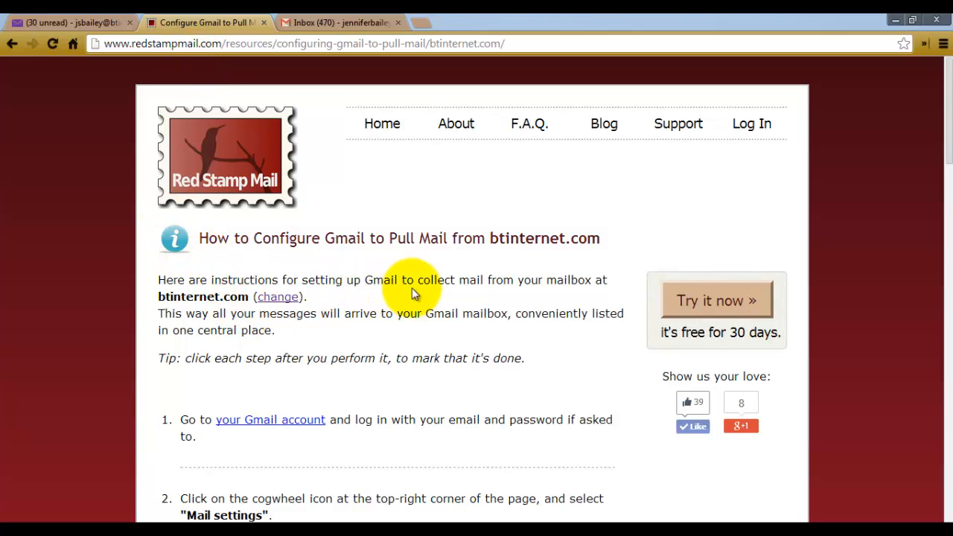
pyautogui.moveTo(354, 413)
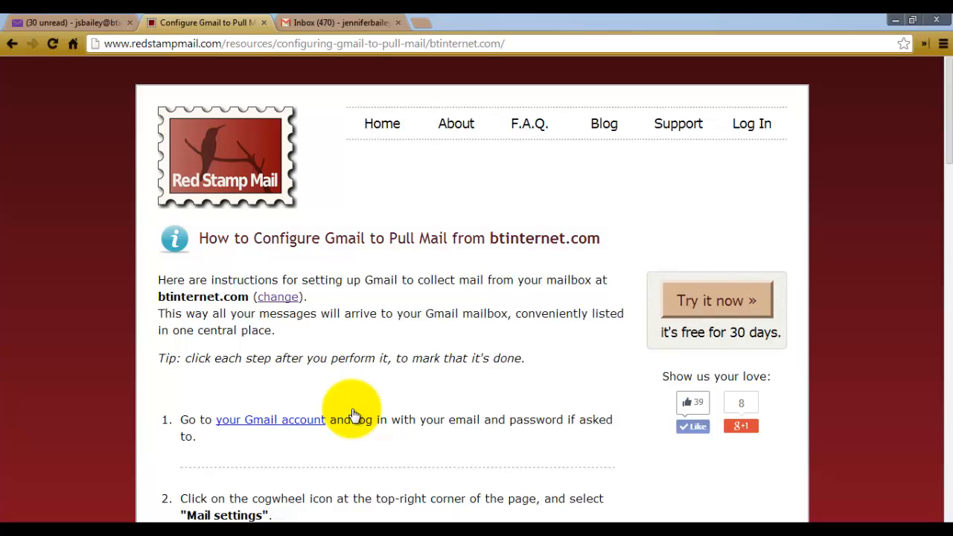
pyautogui.moveTo(322, 351)
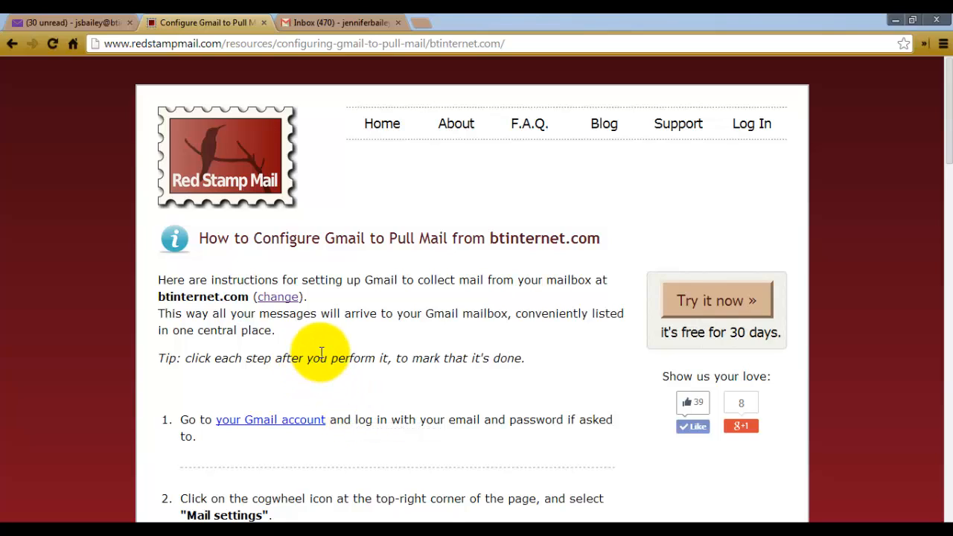
pyautogui.moveTo(364, 340)
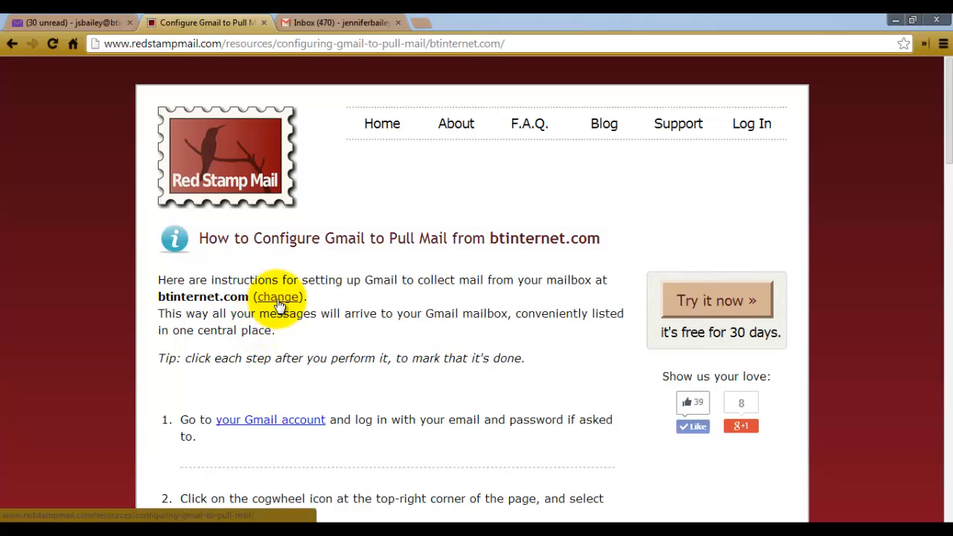
# Follow the (change) link beside btinternet.com and browse the list of supported mail domains.
pyautogui.click(279, 296)
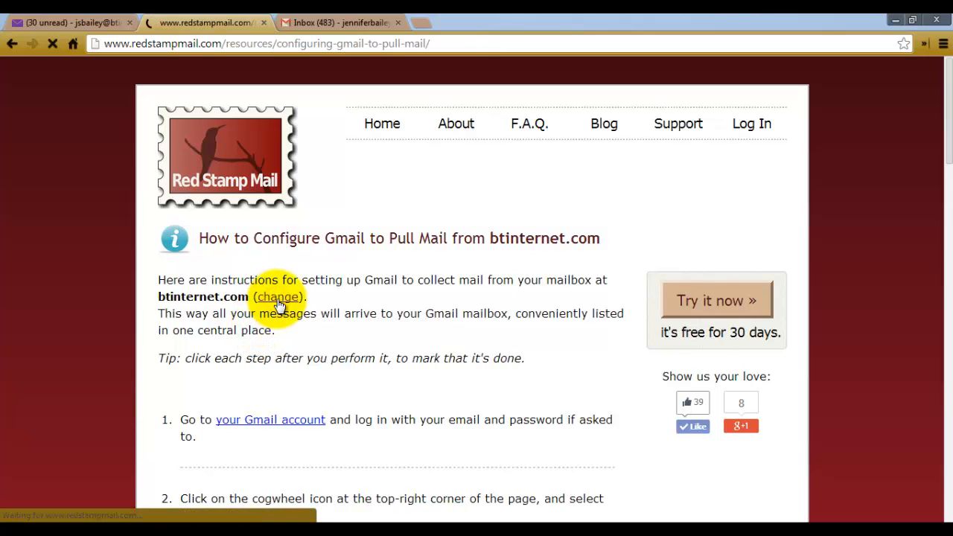
pyautogui.click(278, 296)
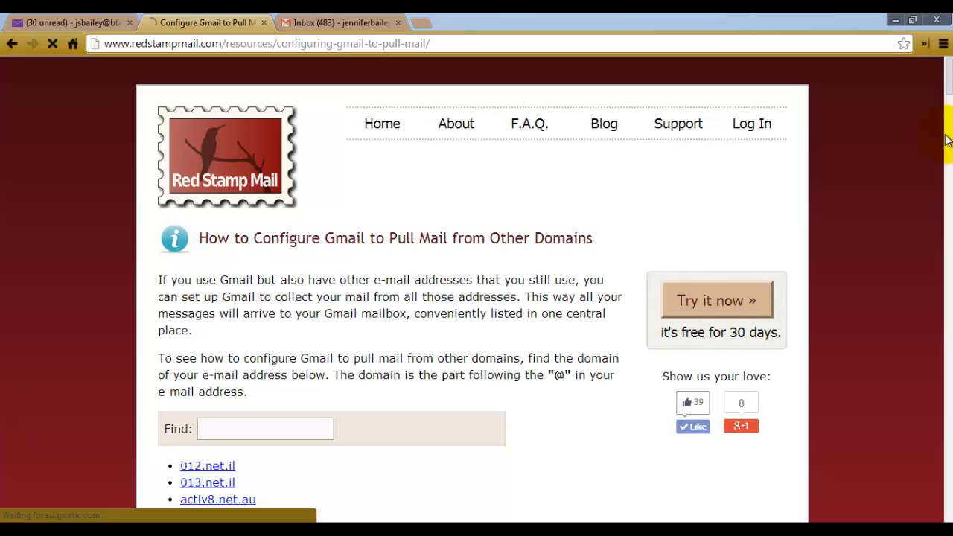
pyautogui.scroll(-3)
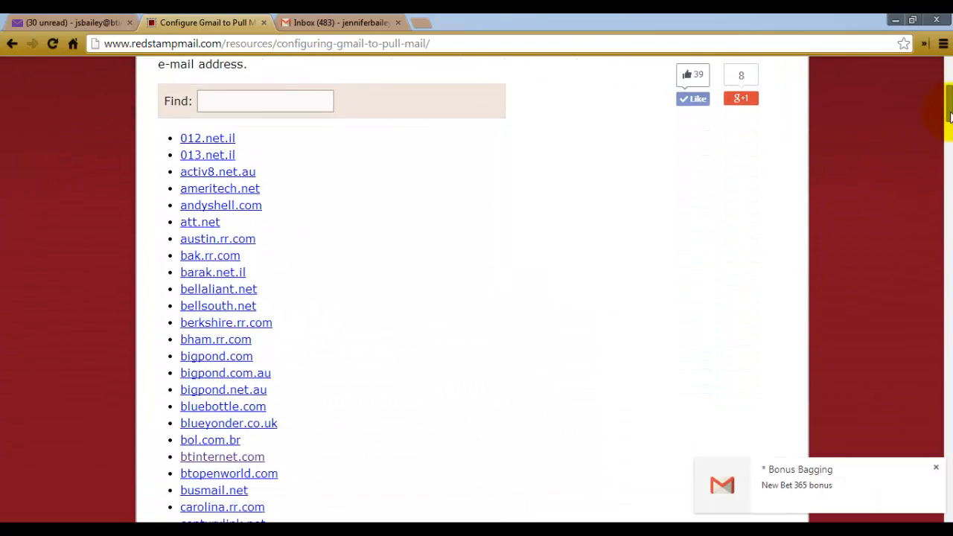
pyautogui.scroll(-3)
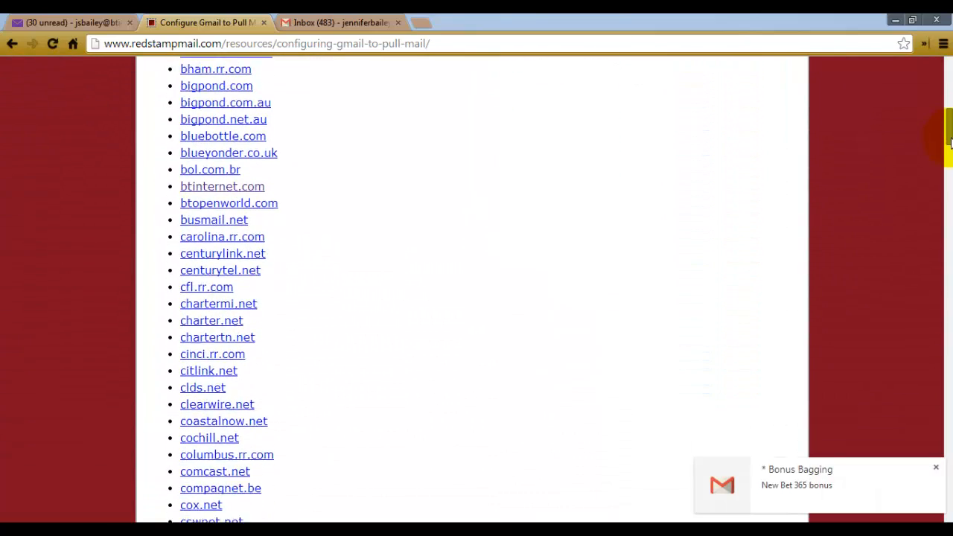
pyautogui.scroll(-3)
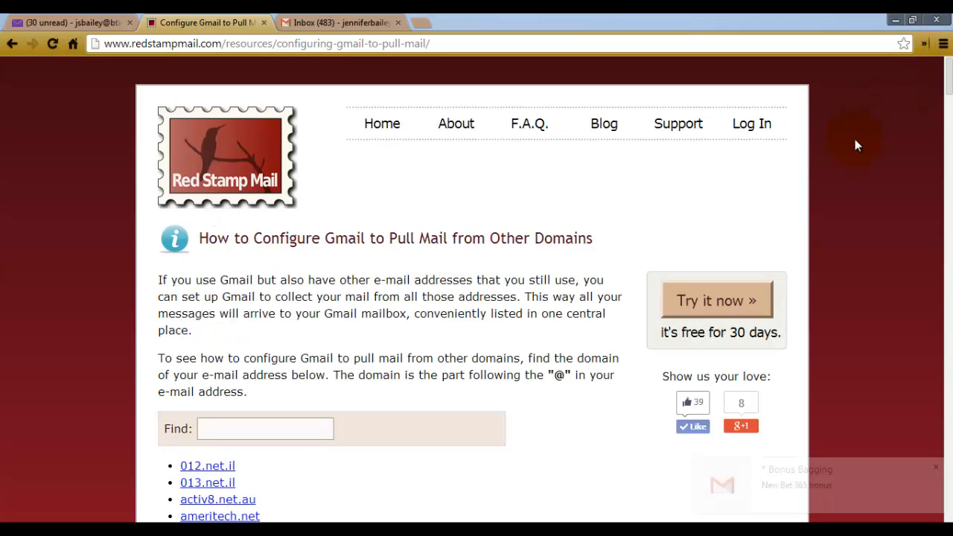
pyautogui.click(935, 466)
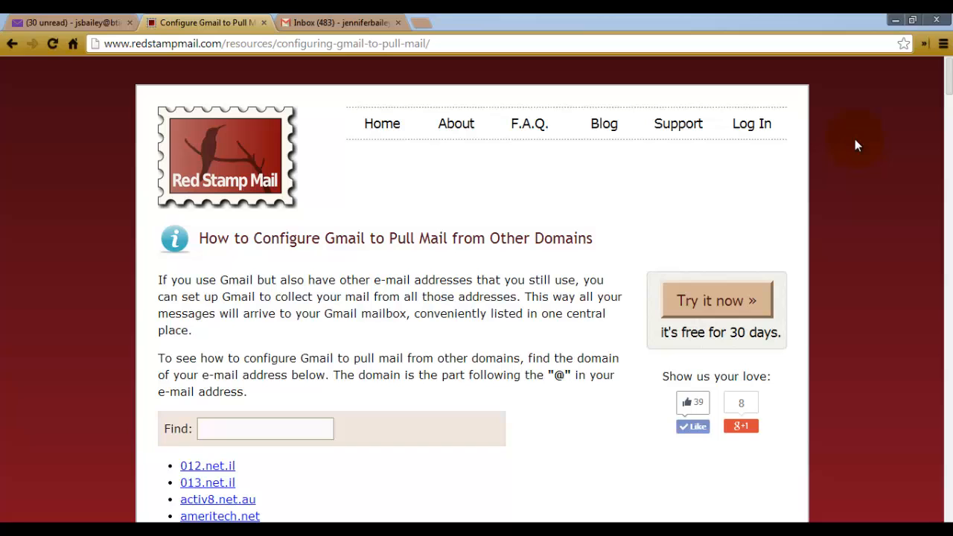